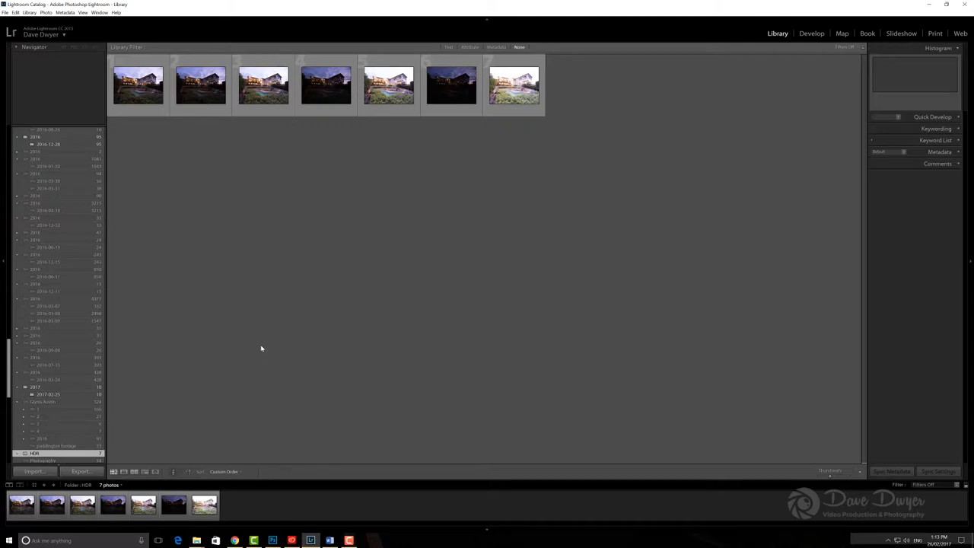
mouse_move(276, 421)
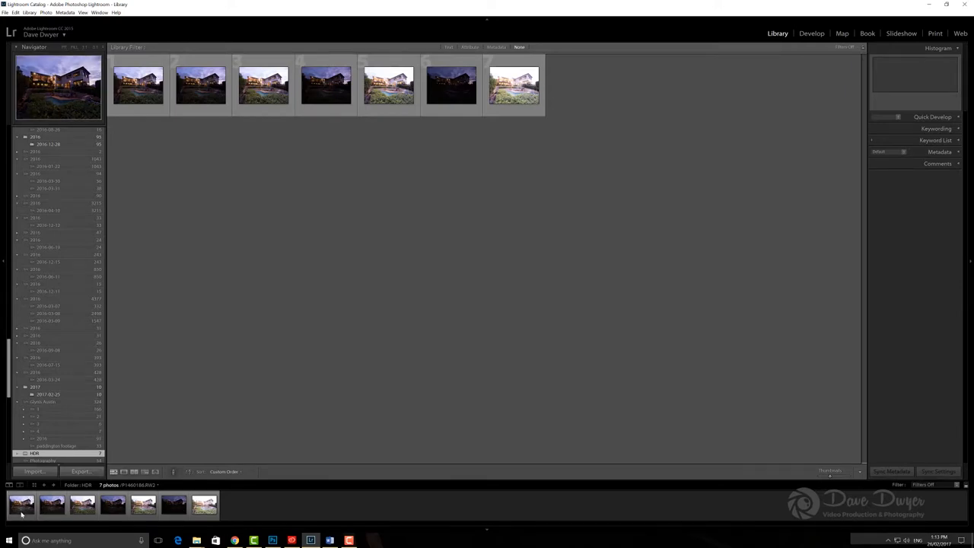
Preview the first, brightest and other bracketed house exposures in the filmstrip.
left_click(52, 503)
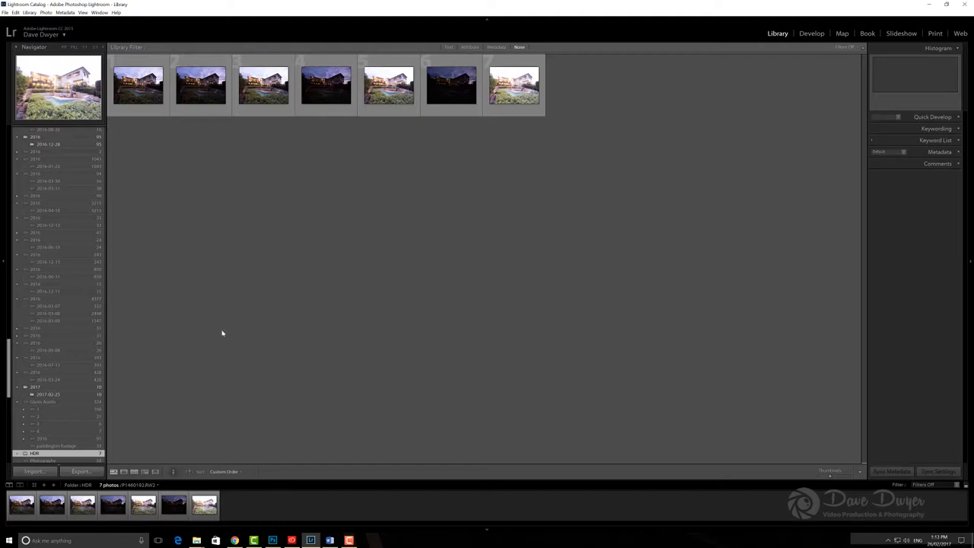
mouse_move(234, 345)
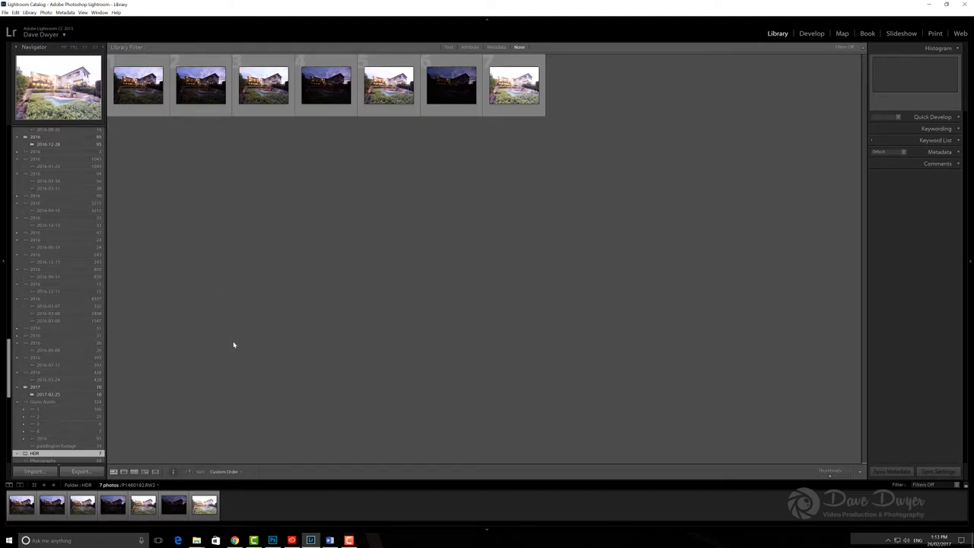
mouse_move(183, 217)
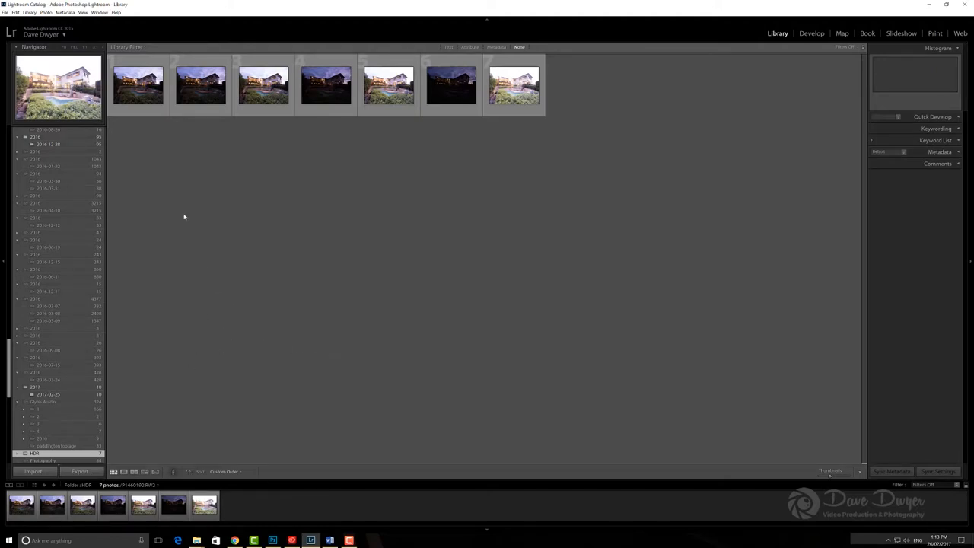
mouse_move(324, 242)
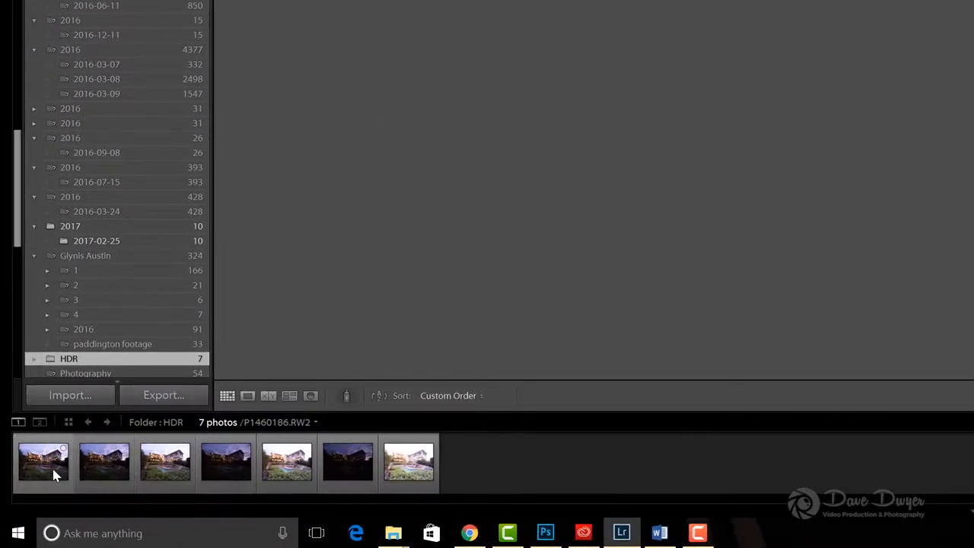
left_click(165, 461)
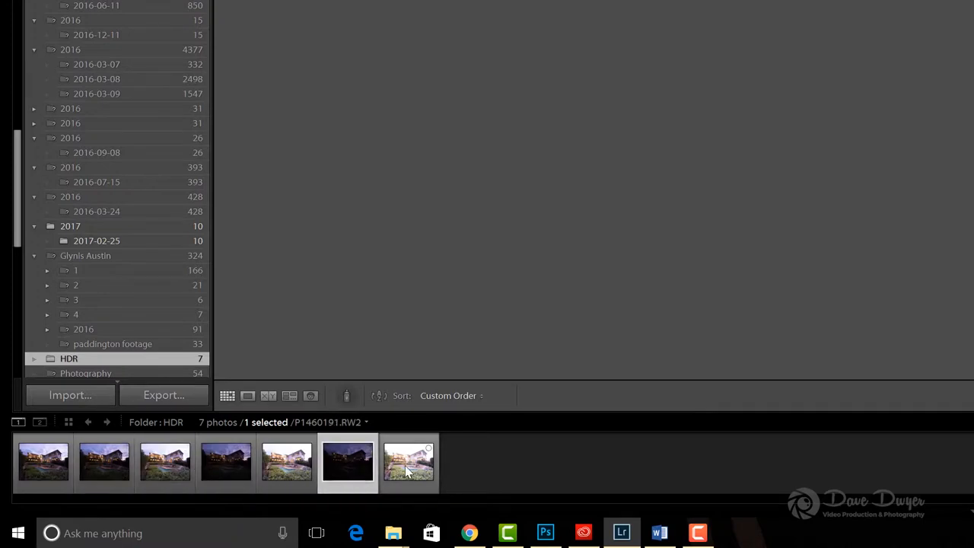
left_click(409, 461)
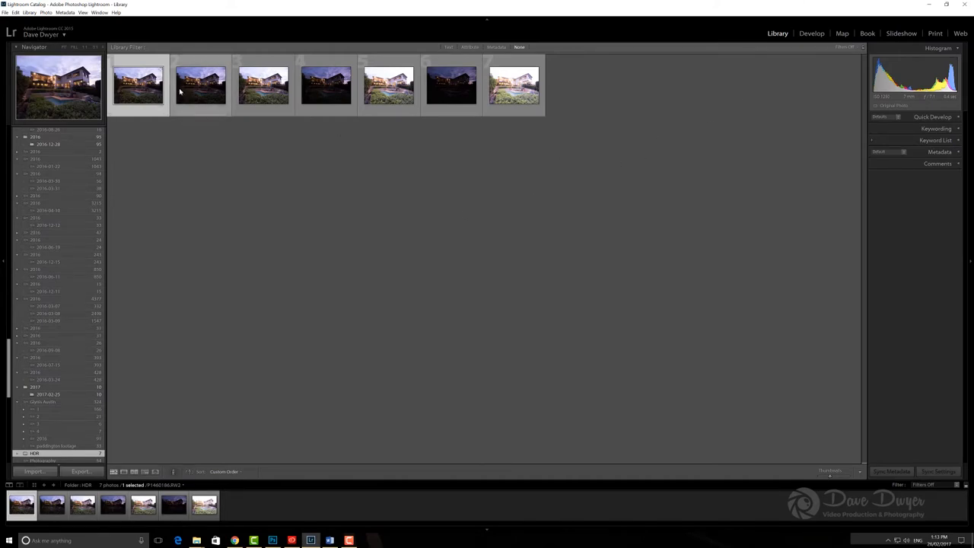
left_click(388, 84)
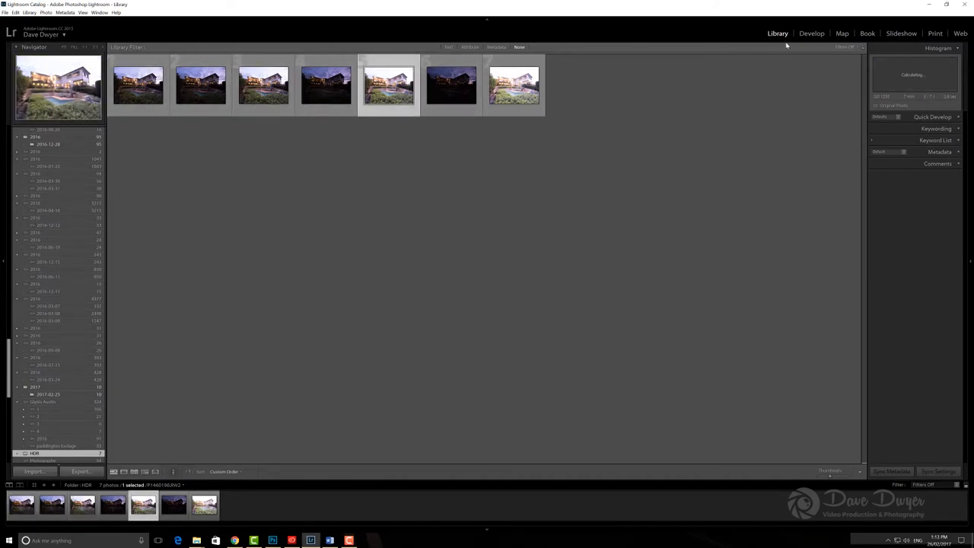
Switch to Develop and Shift-select the first through last of the seven exposures.
left_click(811, 33)
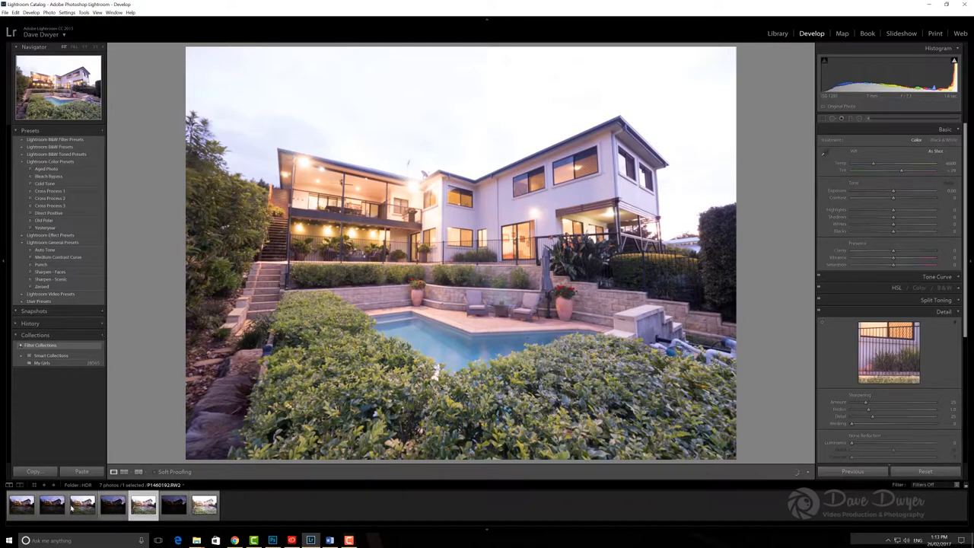
left_click(21, 504)
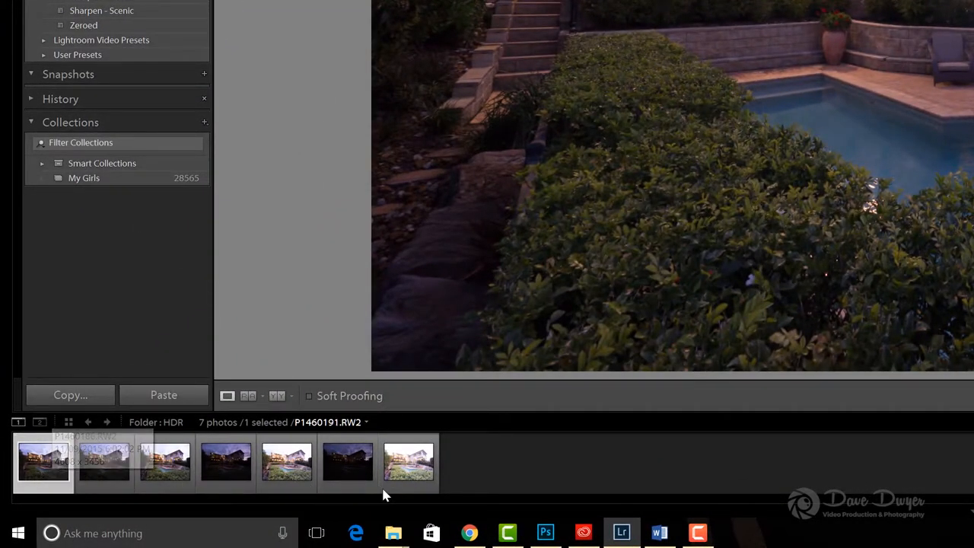
left_click(408, 462)
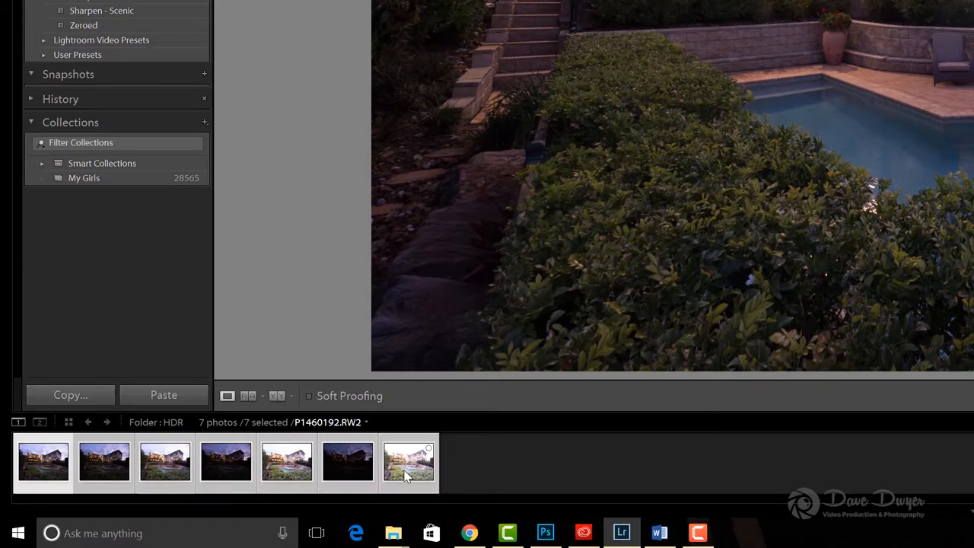
left_click(226, 461)
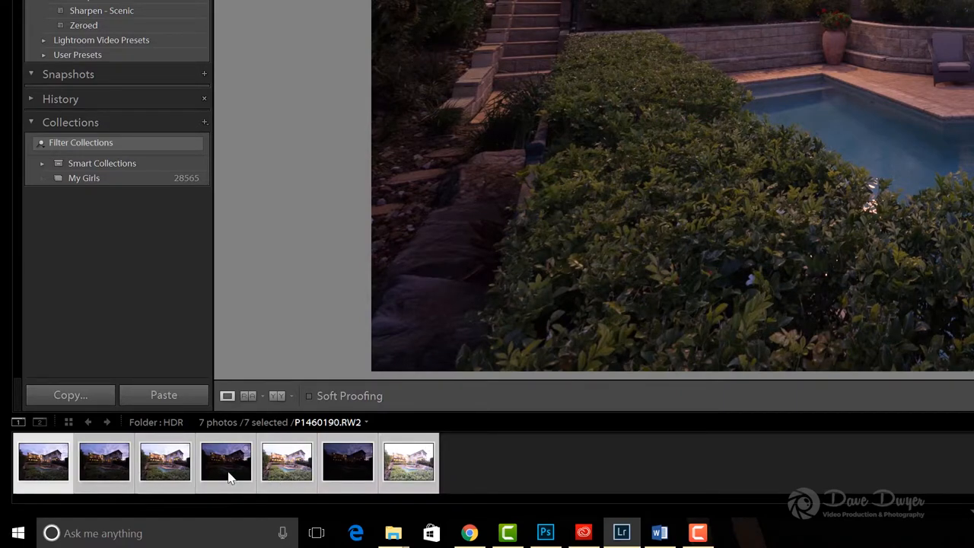
mouse_move(287, 462)
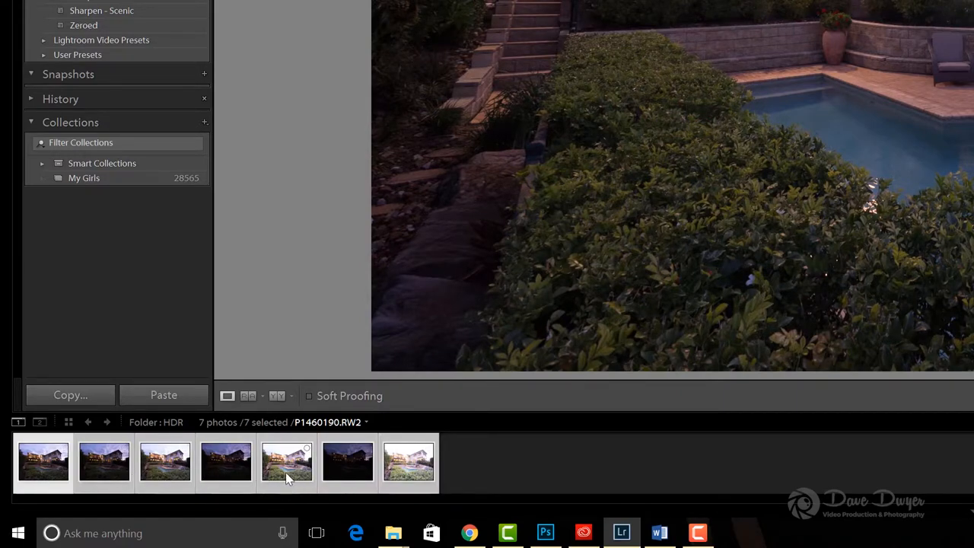
Bring up the context menu for the seven selected exposures.
right_click(287, 461)
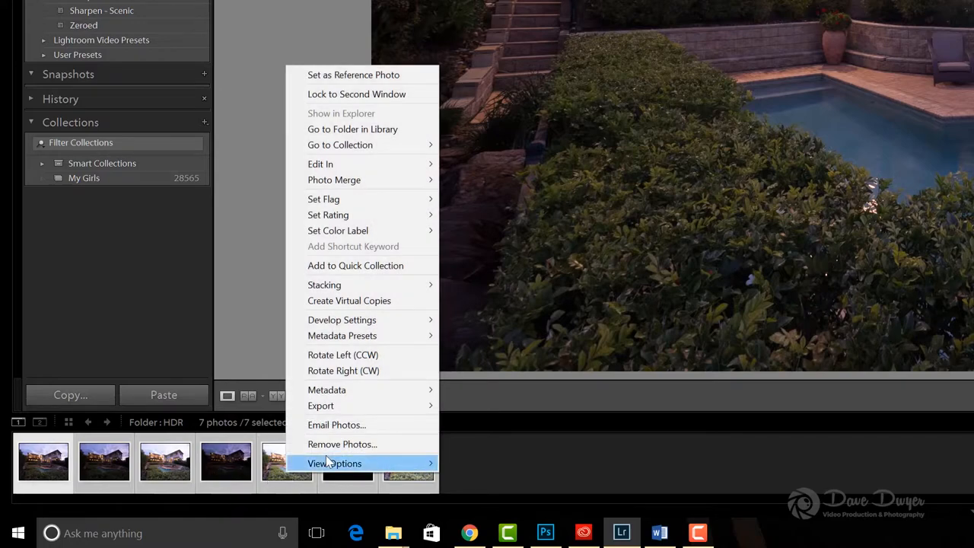
mouse_move(381, 164)
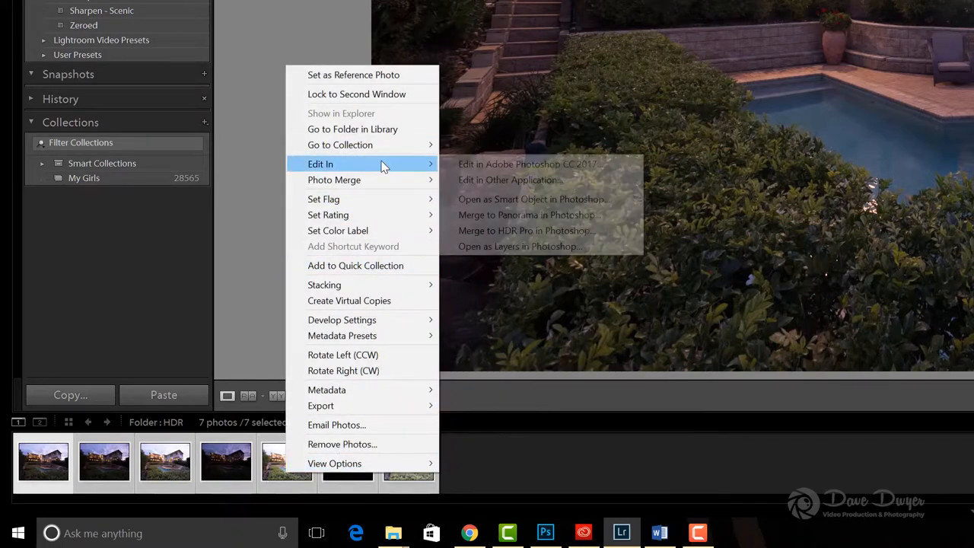
mouse_move(526, 230)
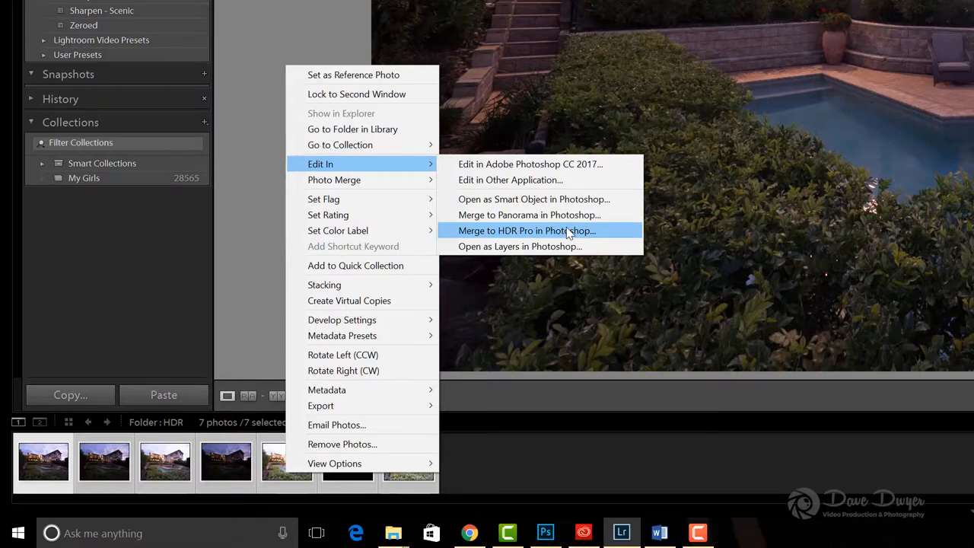
mouse_move(615, 236)
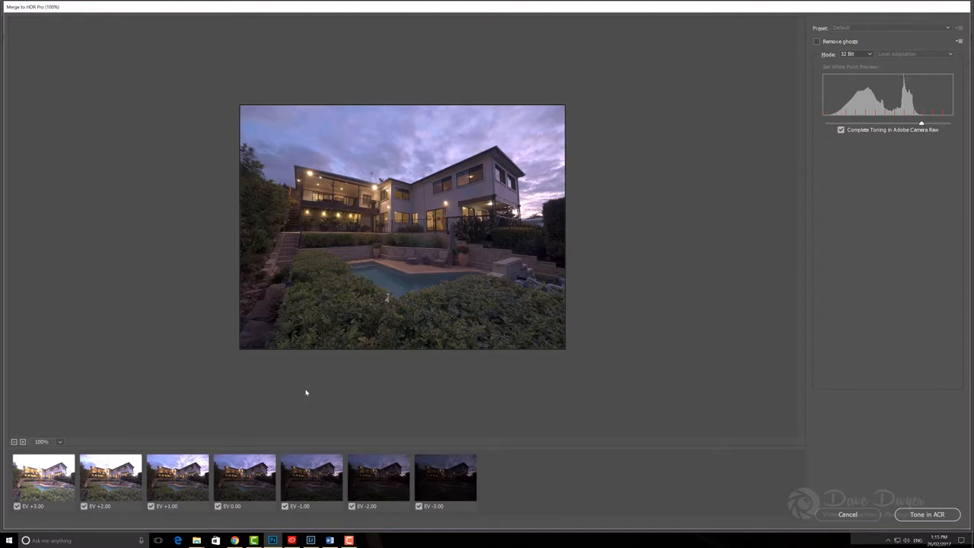
mouse_move(255, 423)
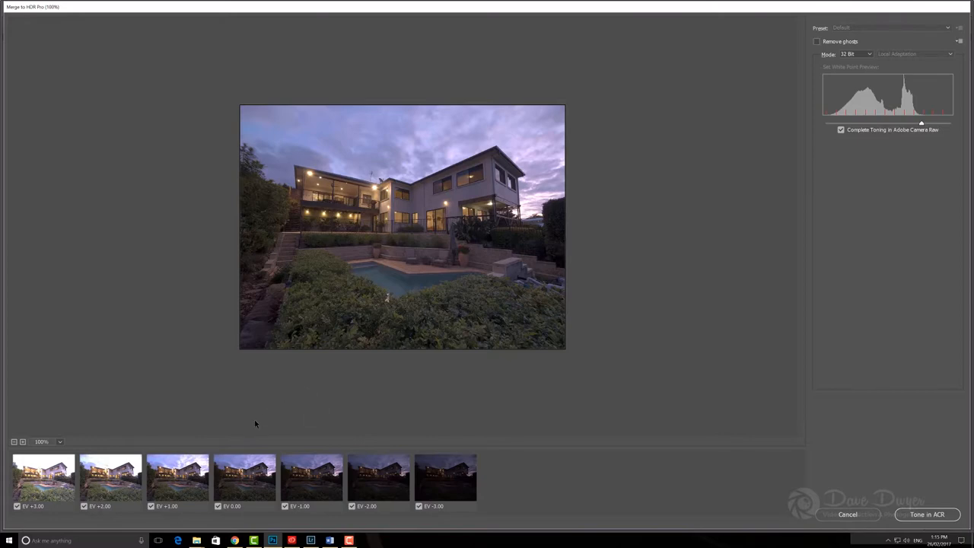
mouse_move(401, 413)
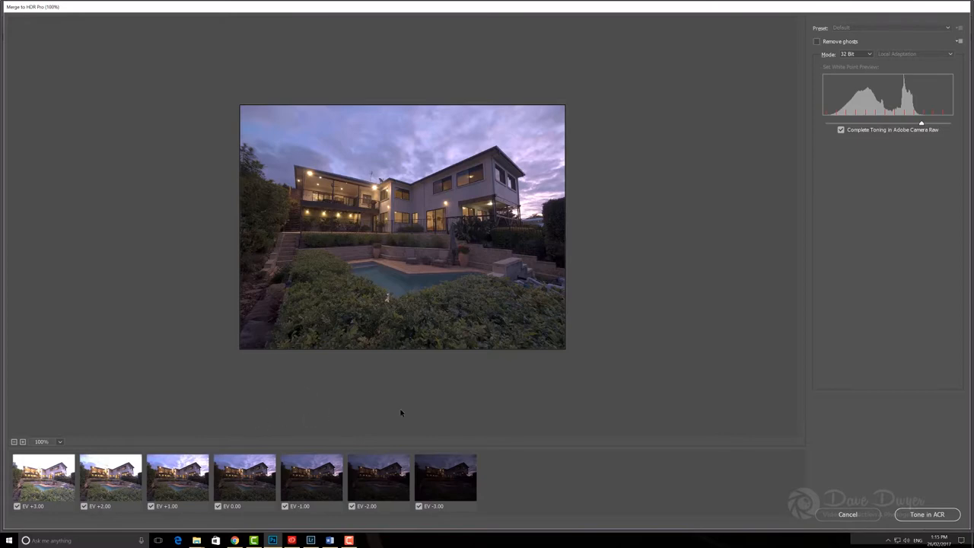
mouse_move(182, 433)
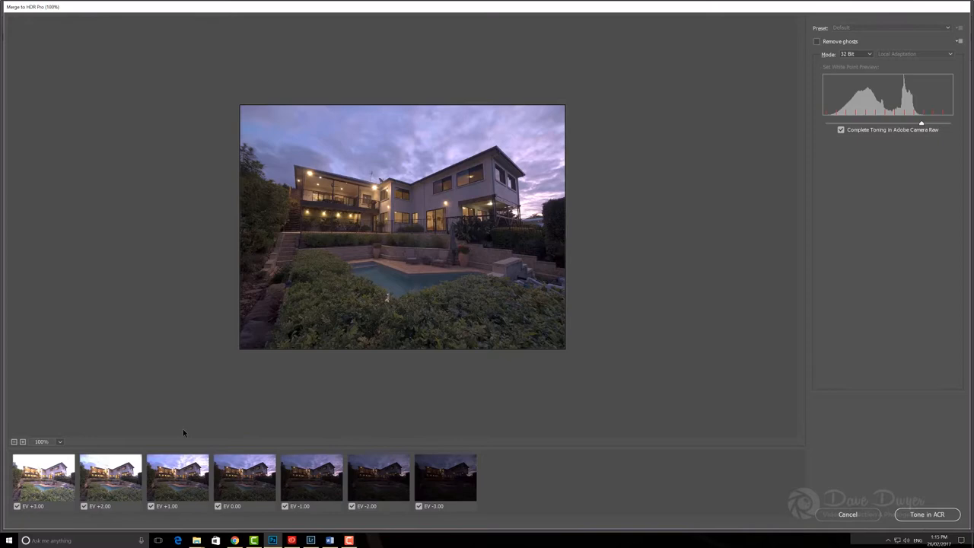
mouse_move(112, 151)
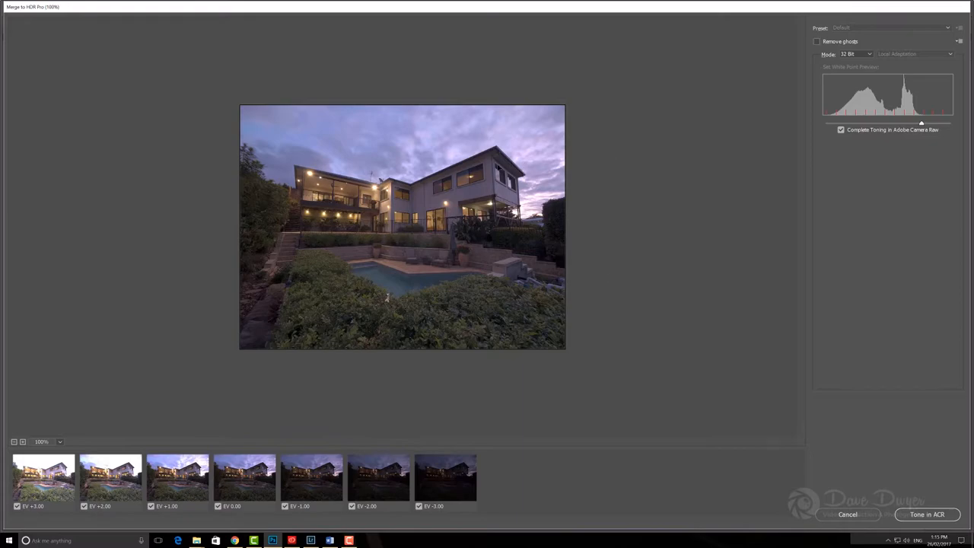
mouse_move(25, 11)
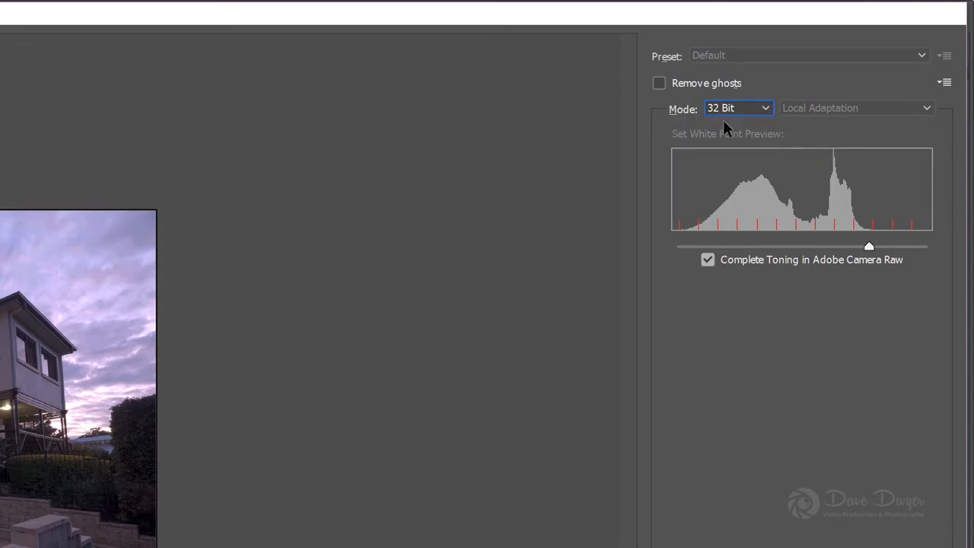
mouse_move(659, 83)
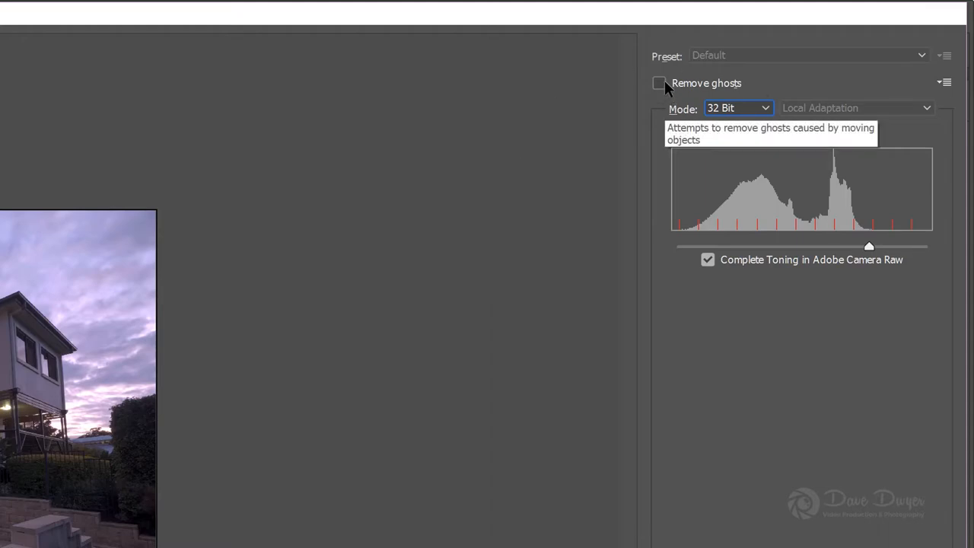
Adjust an option in the Merge to HDR Pro dialog.
left_click(659, 83)
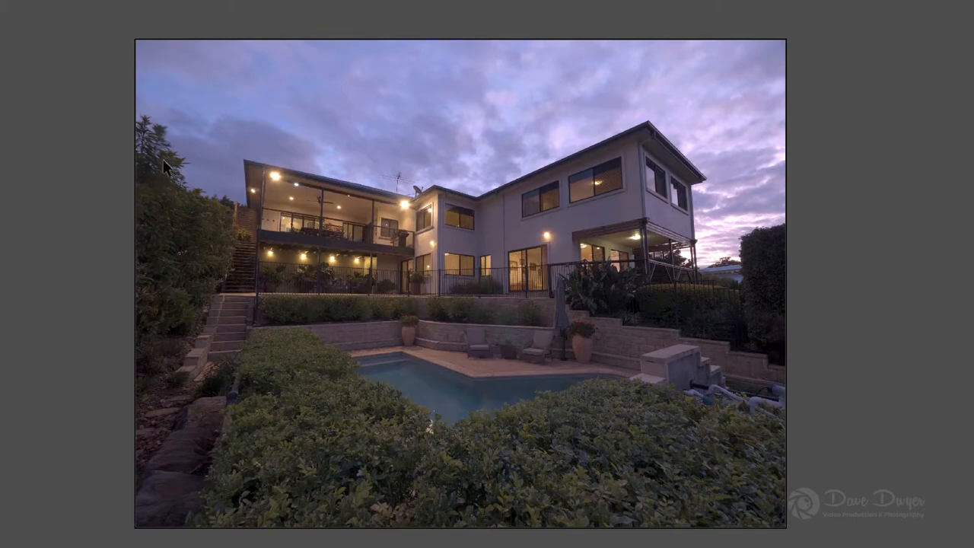
mouse_move(370, 332)
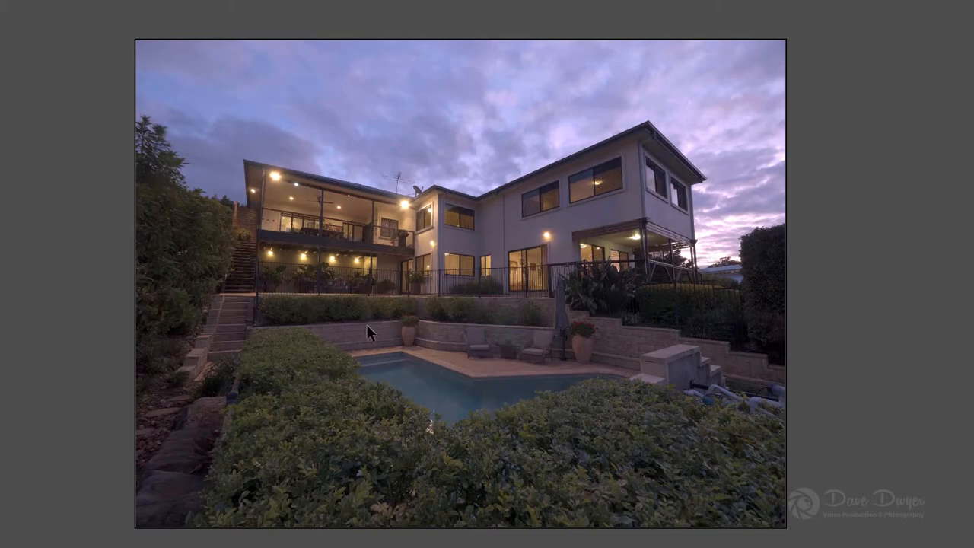
mouse_move(810, 285)
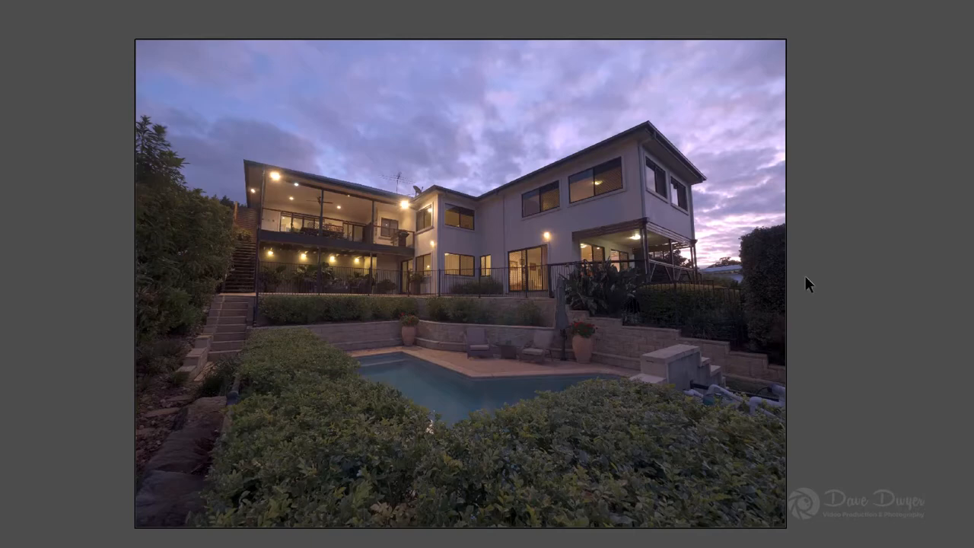
mouse_move(487, 274)
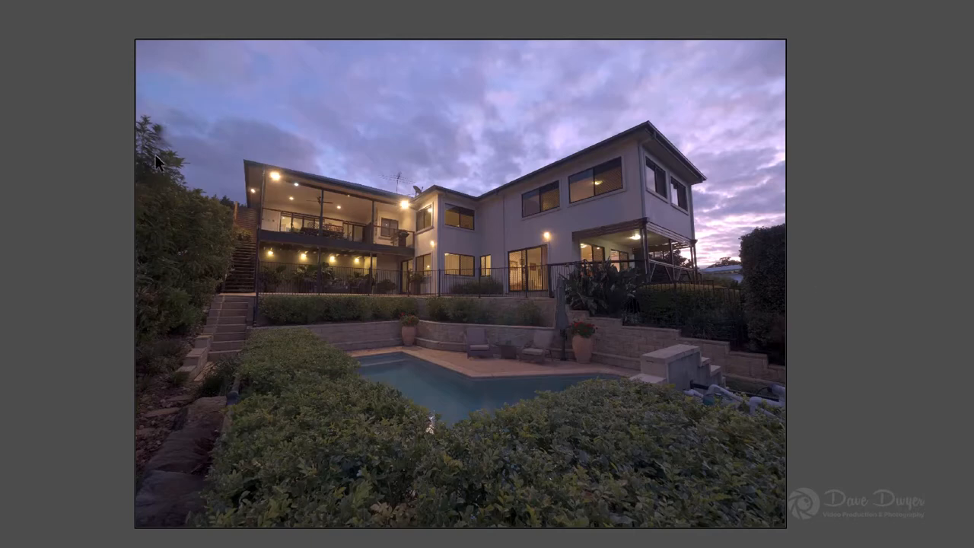
mouse_move(207, 150)
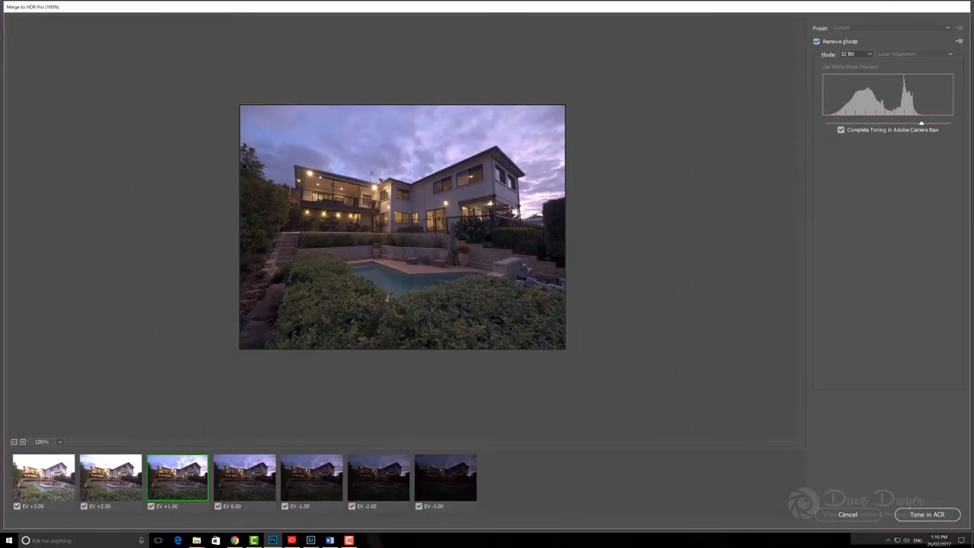
mouse_move(822, 44)
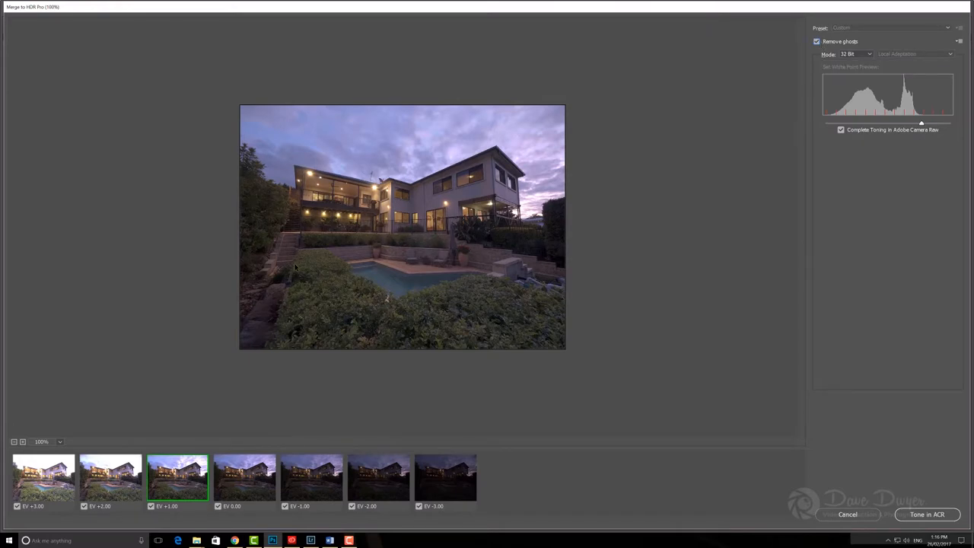
mouse_move(819, 85)
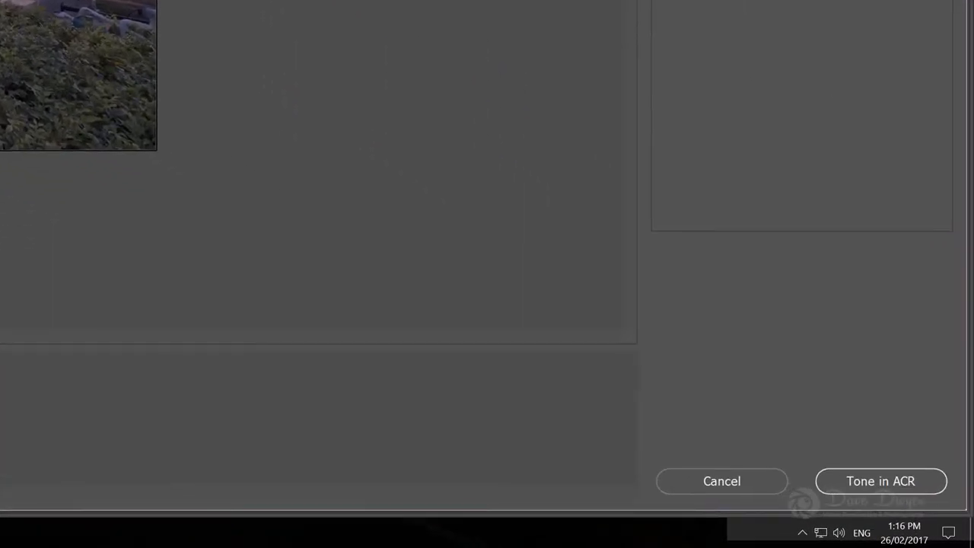
mouse_move(912, 490)
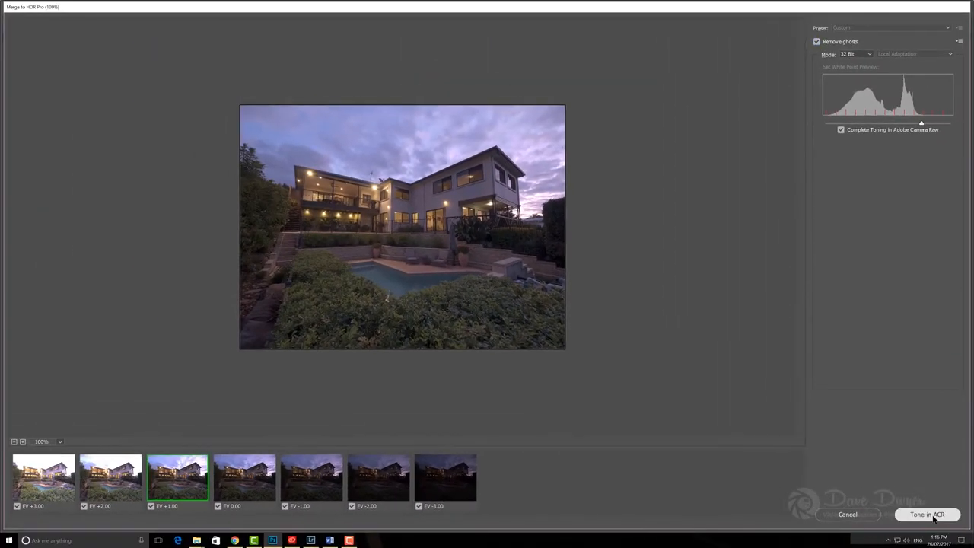
Send the merged 32-bit HDR image to Camera Raw with Tone in ACR.
left_click(928, 514)
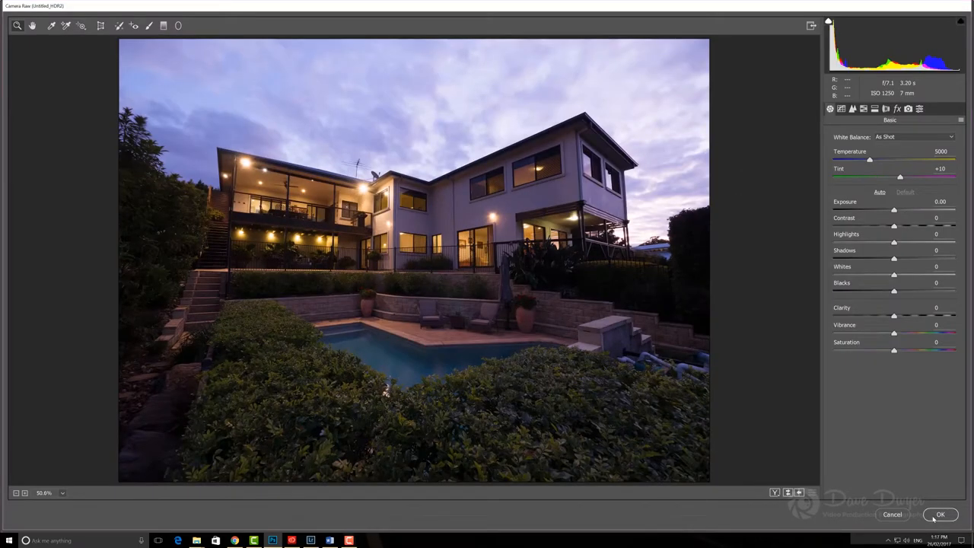
mouse_move(880, 470)
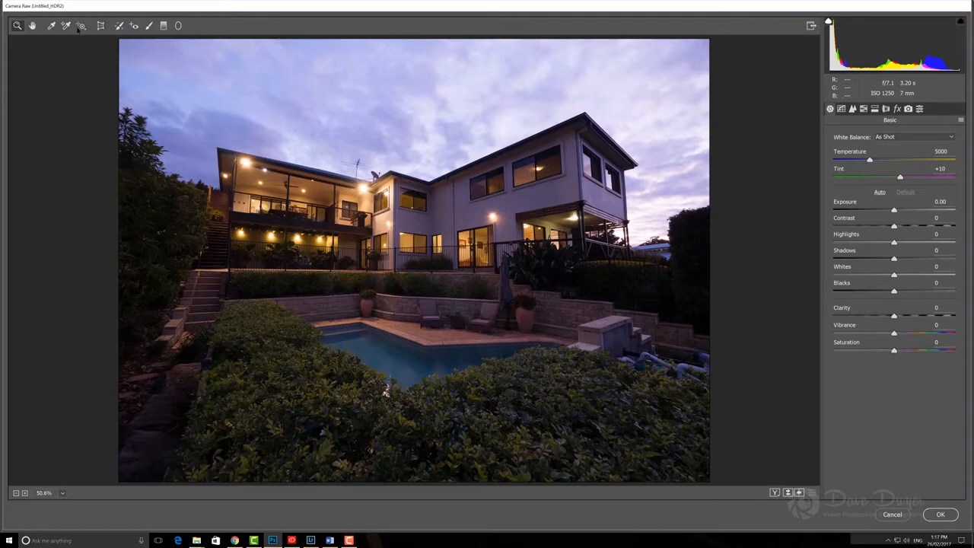
mouse_move(430, 322)
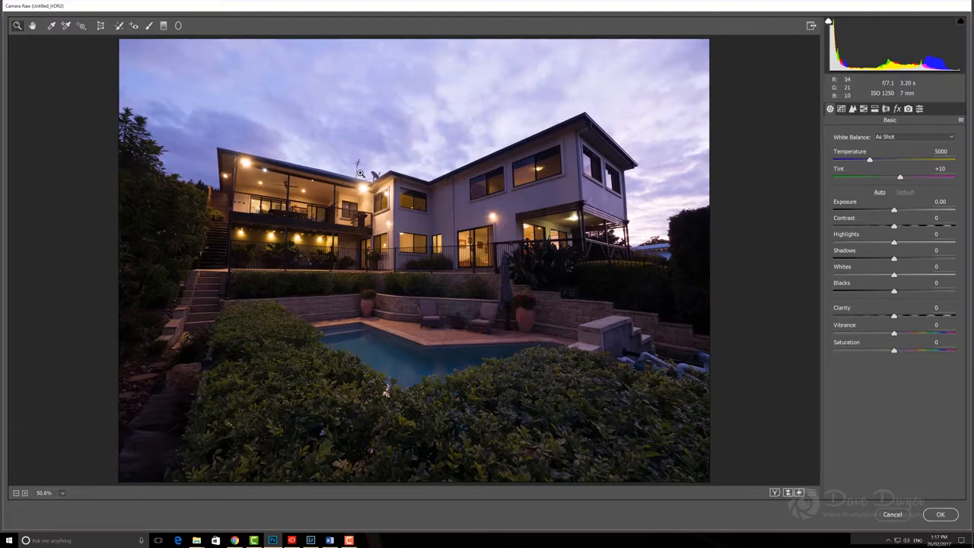
mouse_move(510, 264)
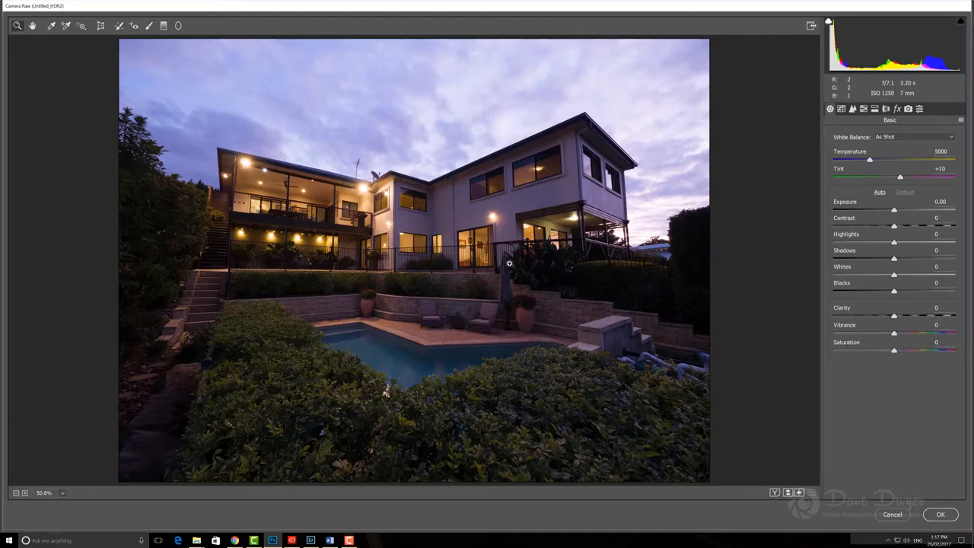
mouse_move(786, 165)
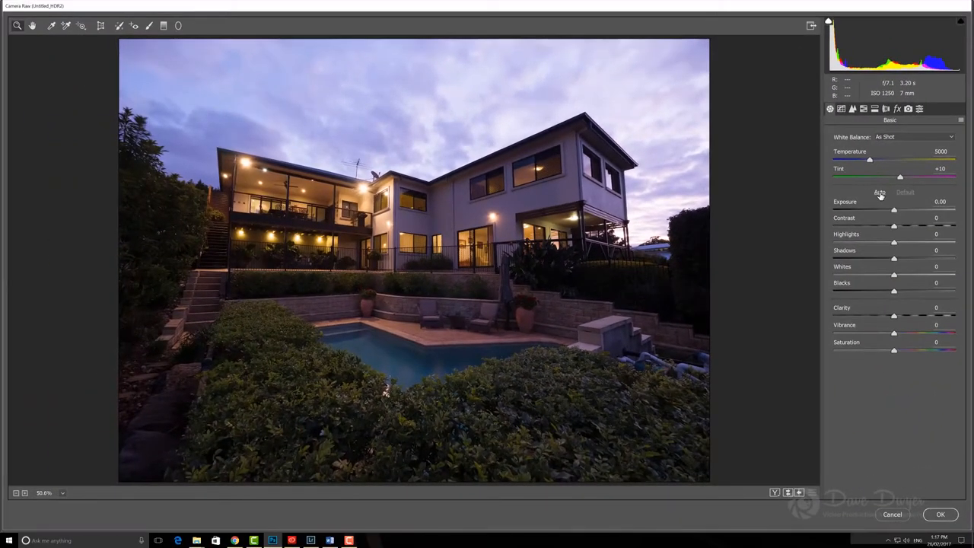
Auto-tone to exposure +1.35, highlights -100, shadows +70, whites +15, blacks -15, vibrance 0.
left_click(880, 192)
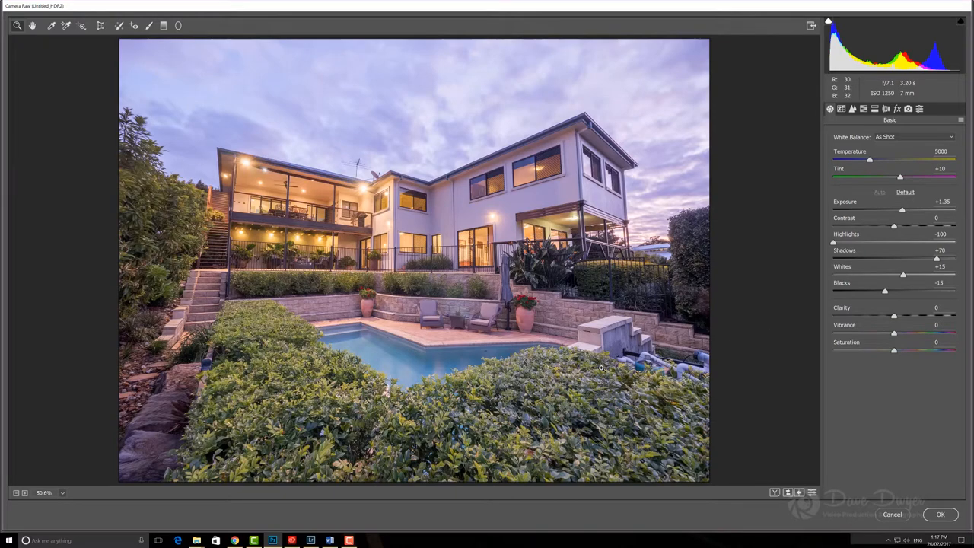
mouse_move(546, 282)
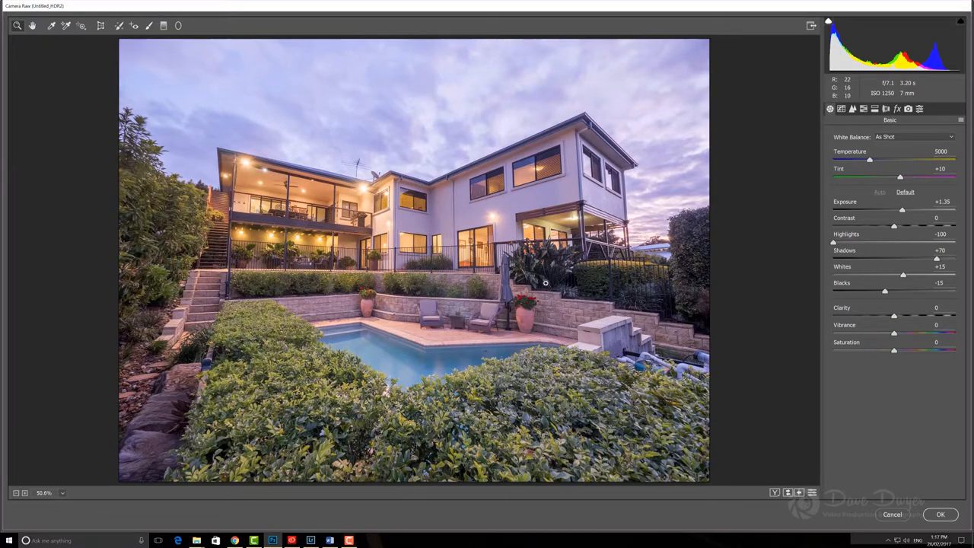
mouse_move(191, 165)
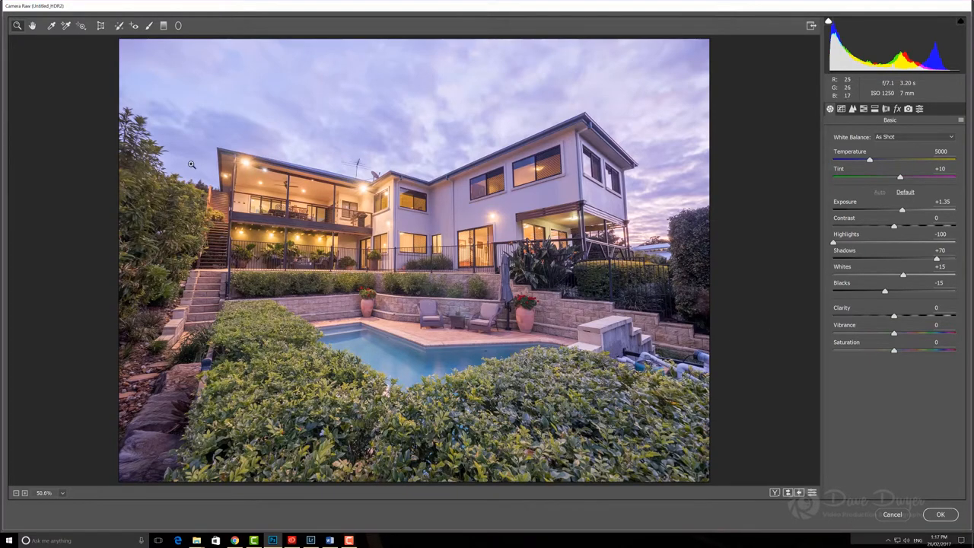
mouse_move(509, 245)
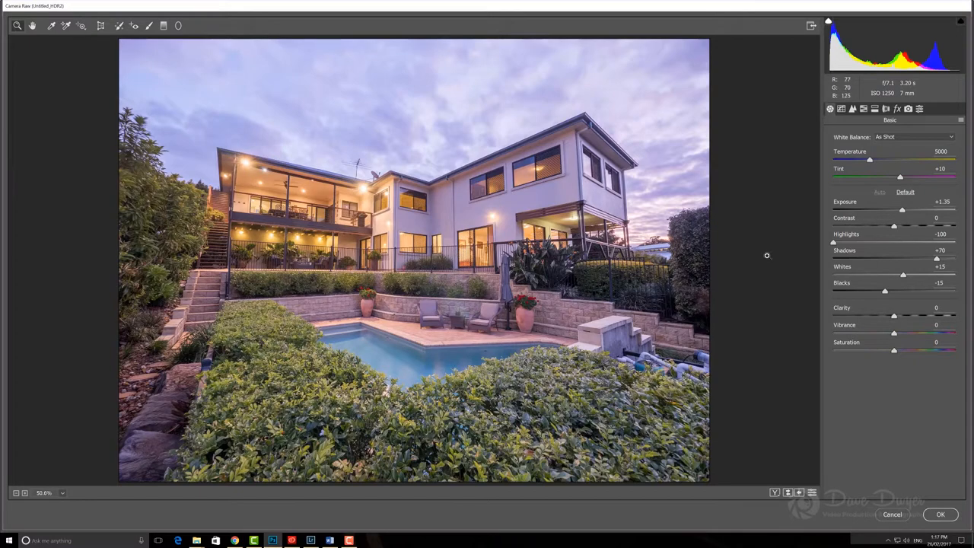
mouse_move(894, 336)
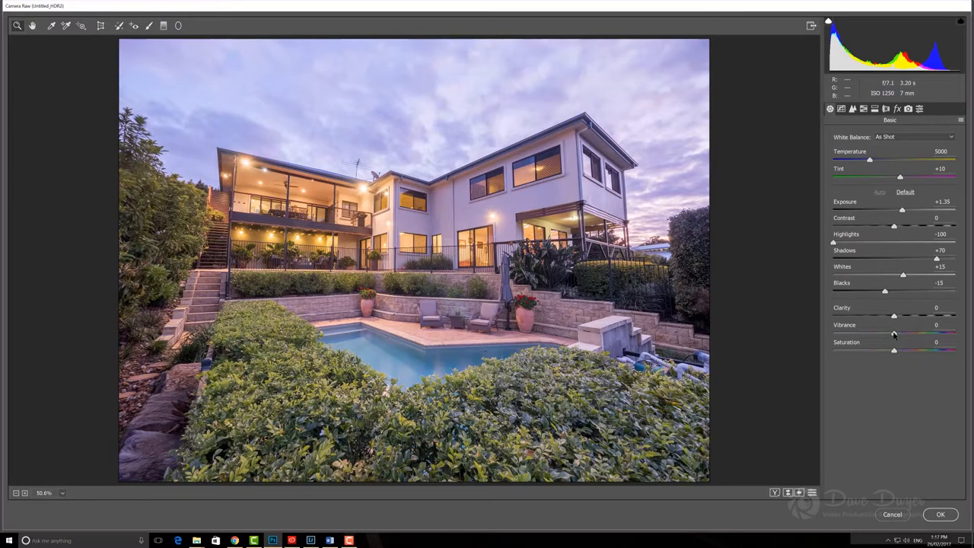
left_click_drag(894, 333, 935, 333)
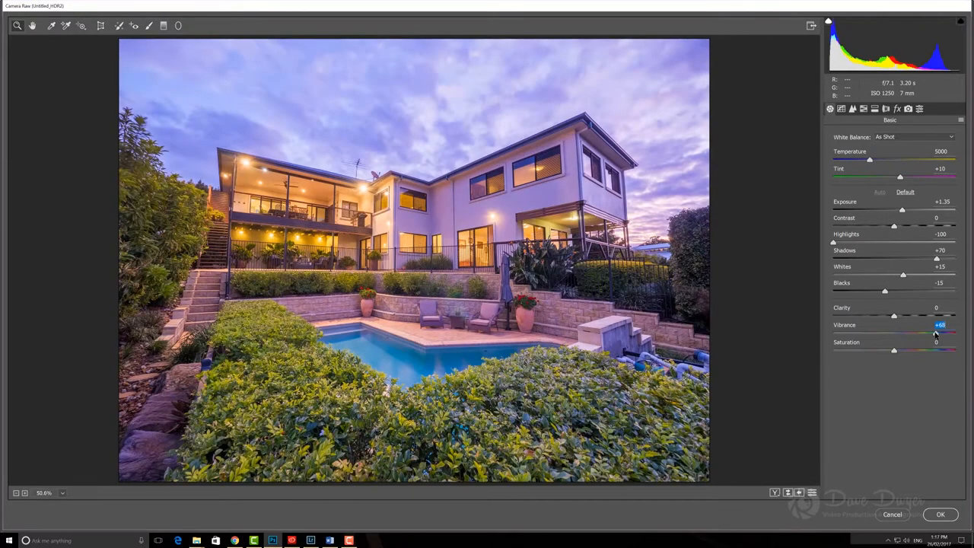
left_click_drag(936, 333, 894, 333)
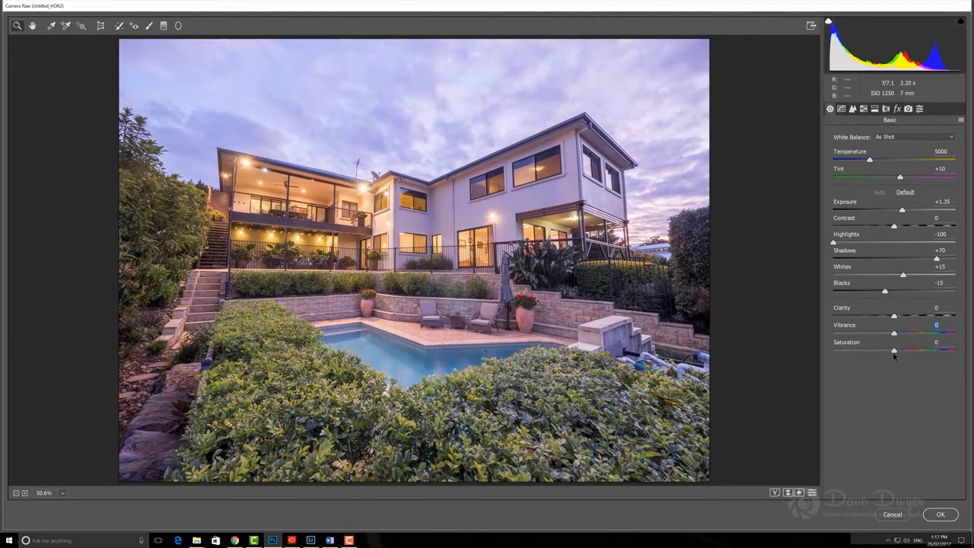
mouse_move(879, 221)
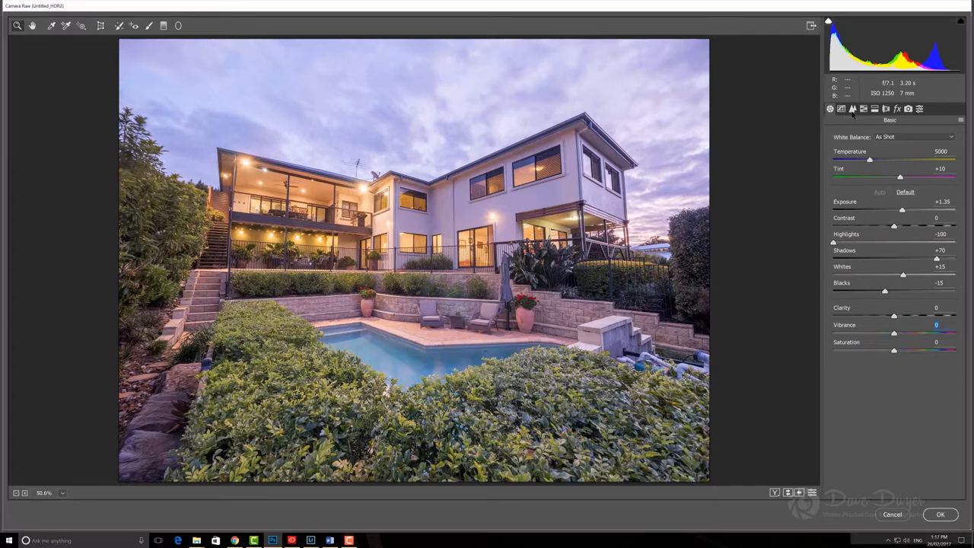
left_click(852, 109)
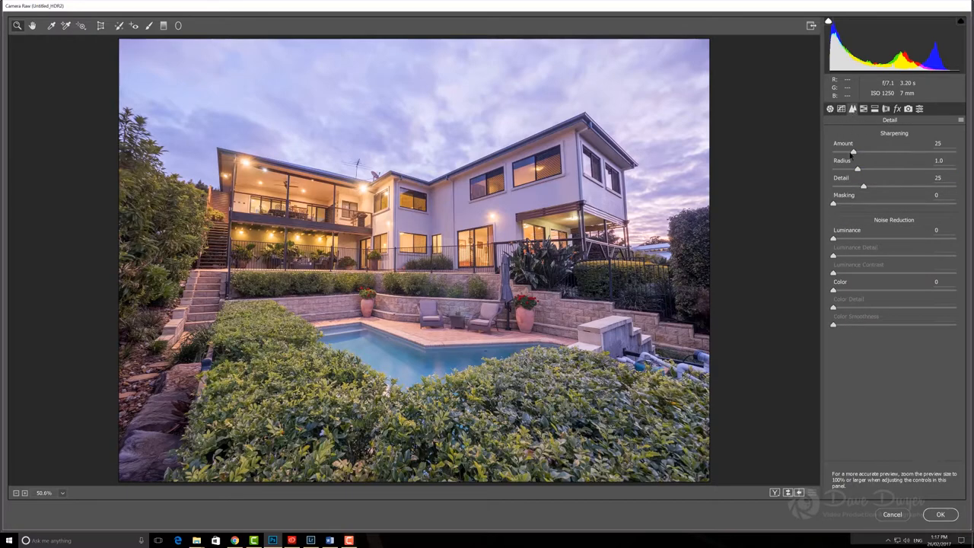
mouse_move(838, 247)
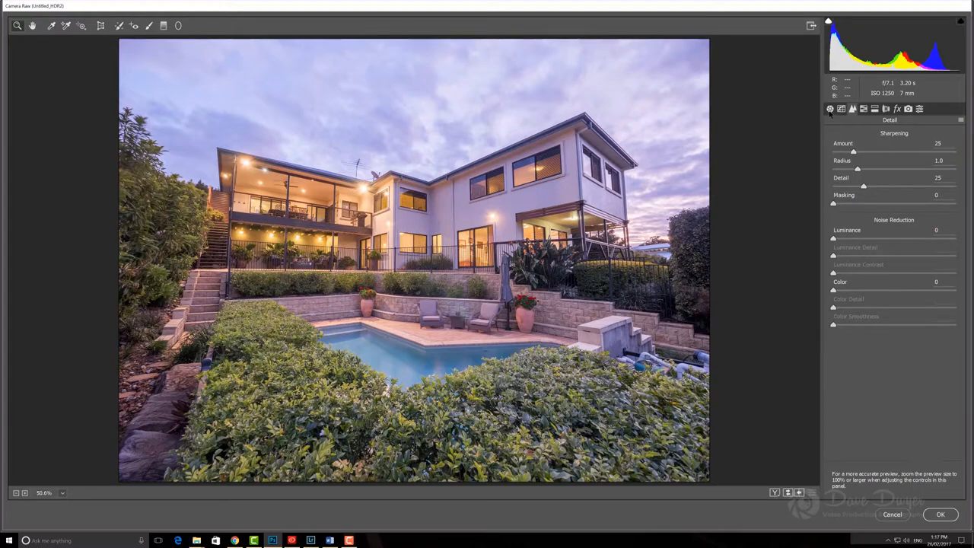
left_click(829, 109)
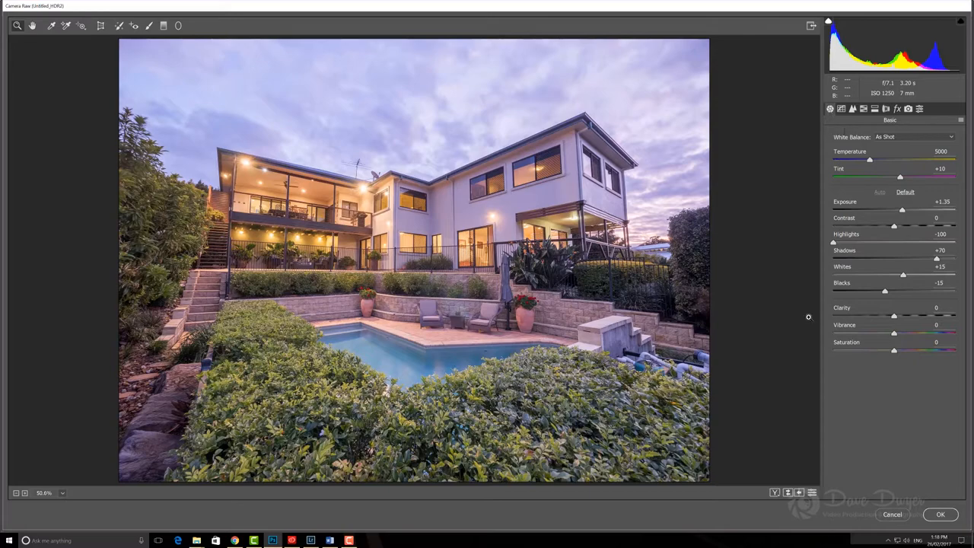
mouse_move(160, 36)
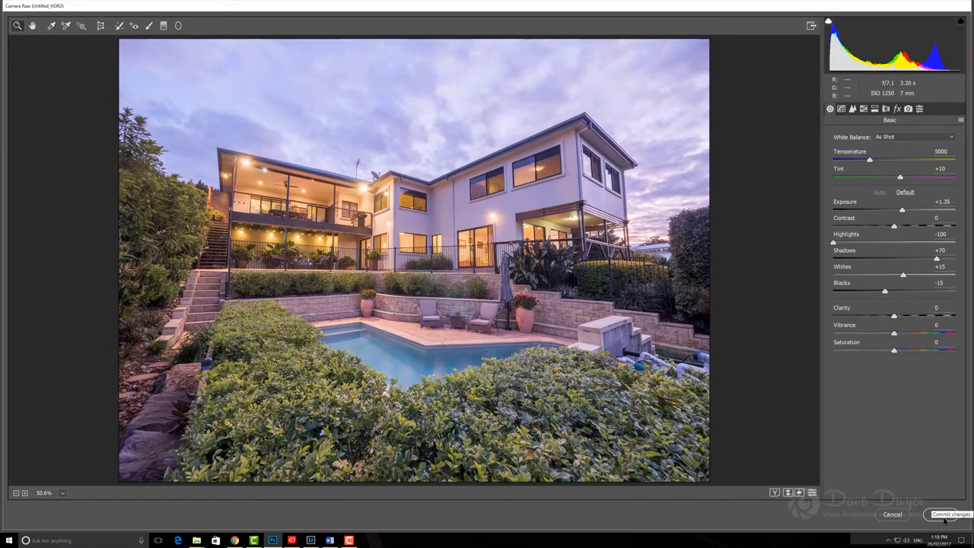
Commit the Camera Raw toning as a smart filter on Layer 0.
left_click(943, 514)
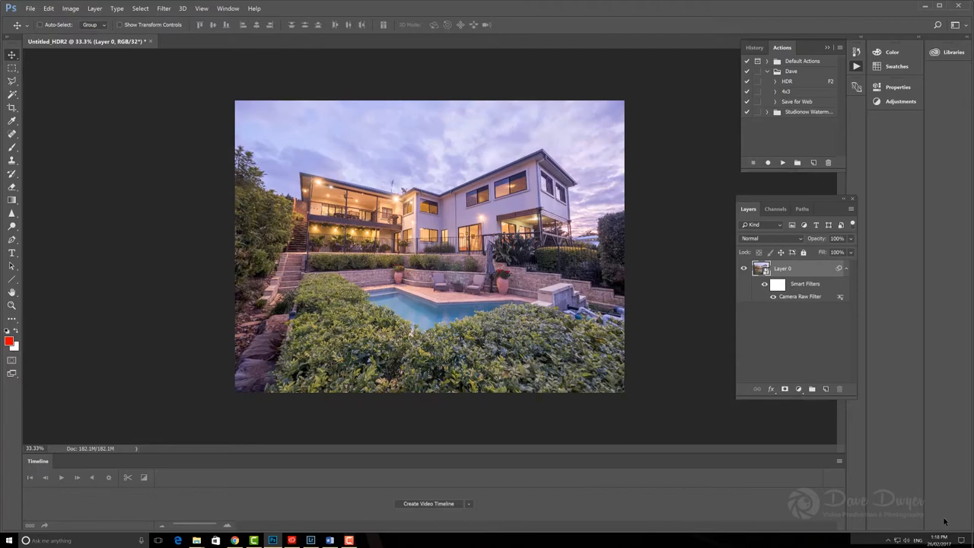
mouse_move(647, 298)
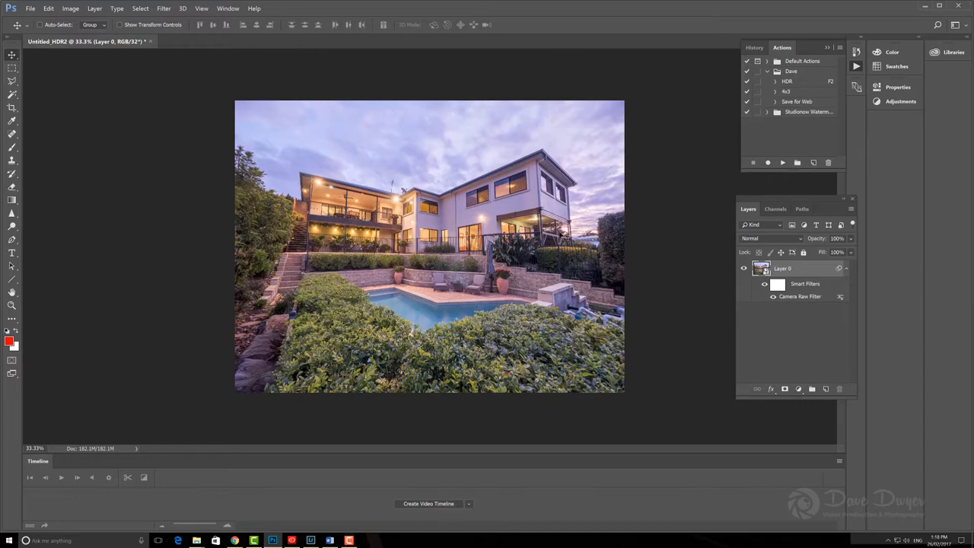
mouse_move(549, 203)
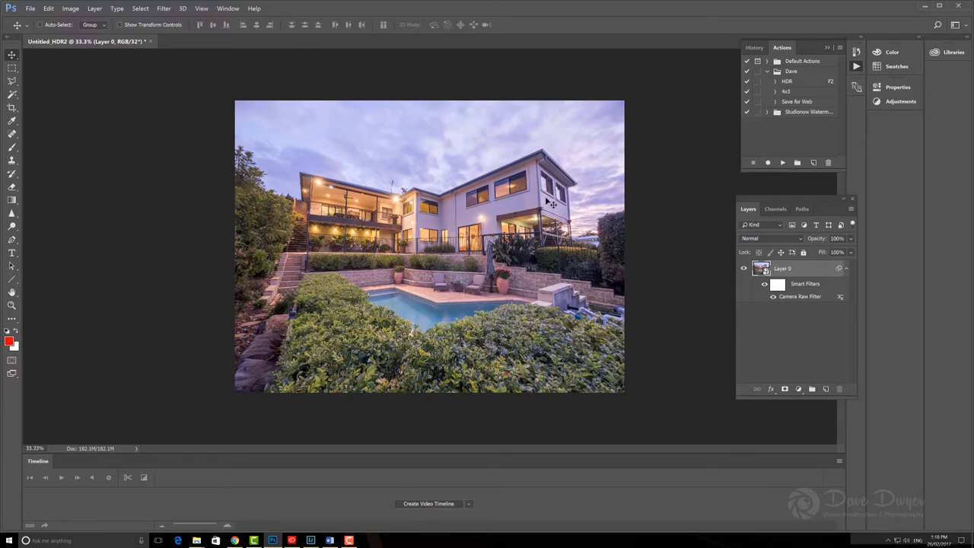
mouse_move(586, 227)
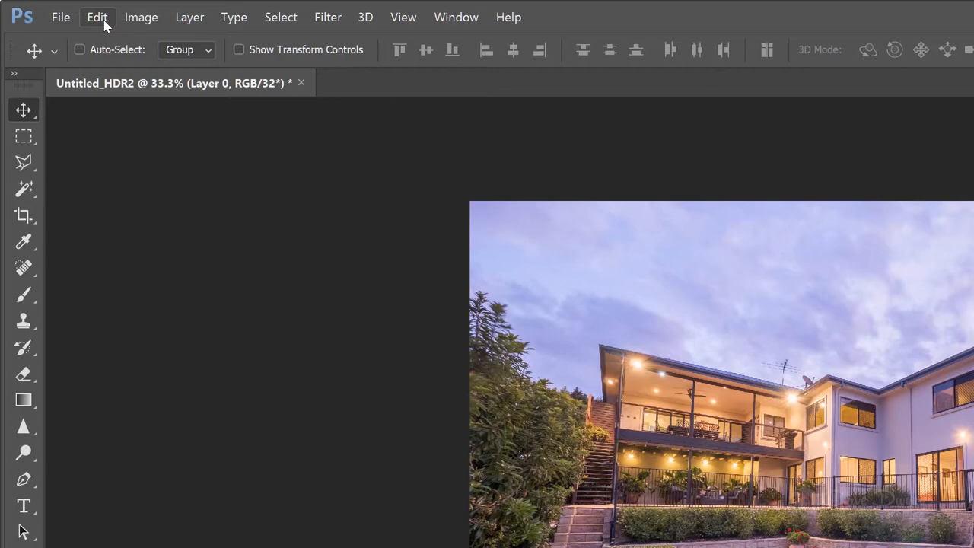
Skew the layer, pulling the top-right and top-left corners outward to straighten walls.
left_click(97, 16)
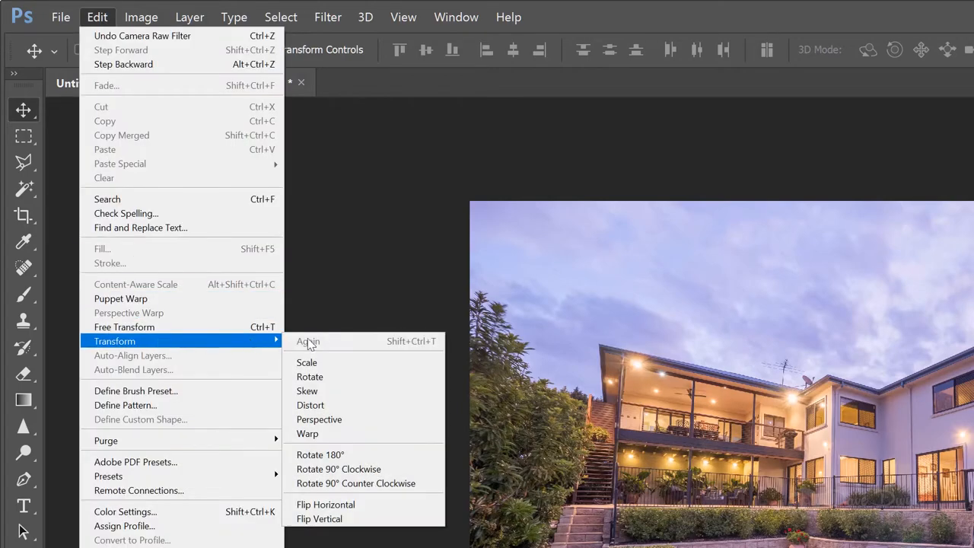
left_click(124, 326)
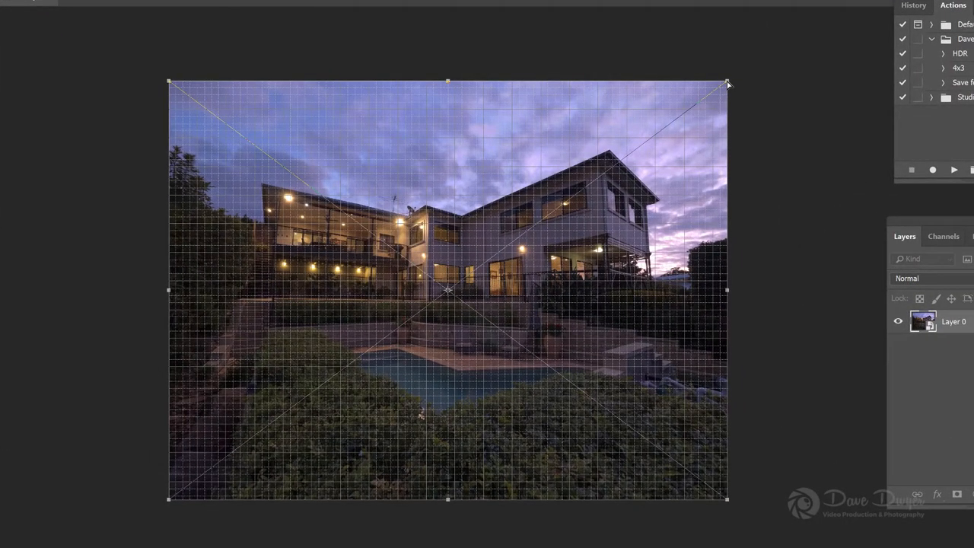
left_click_drag(726, 84, 749, 82)
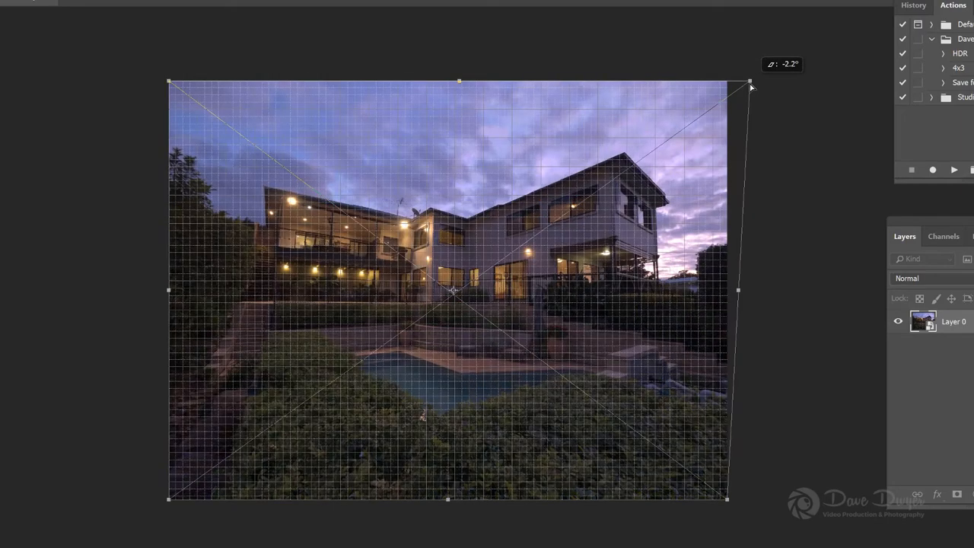
left_click_drag(749, 81, 755, 84)
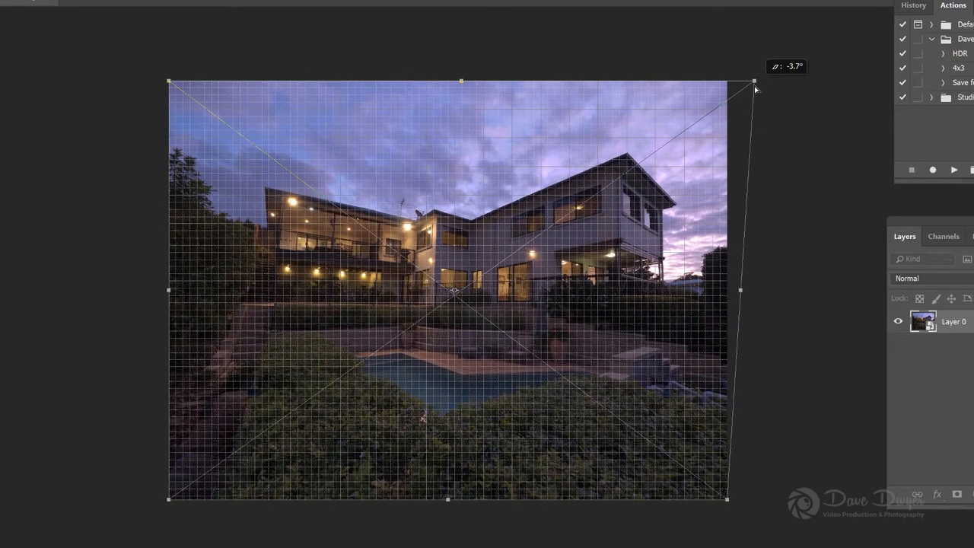
left_click_drag(753, 84, 751, 82)
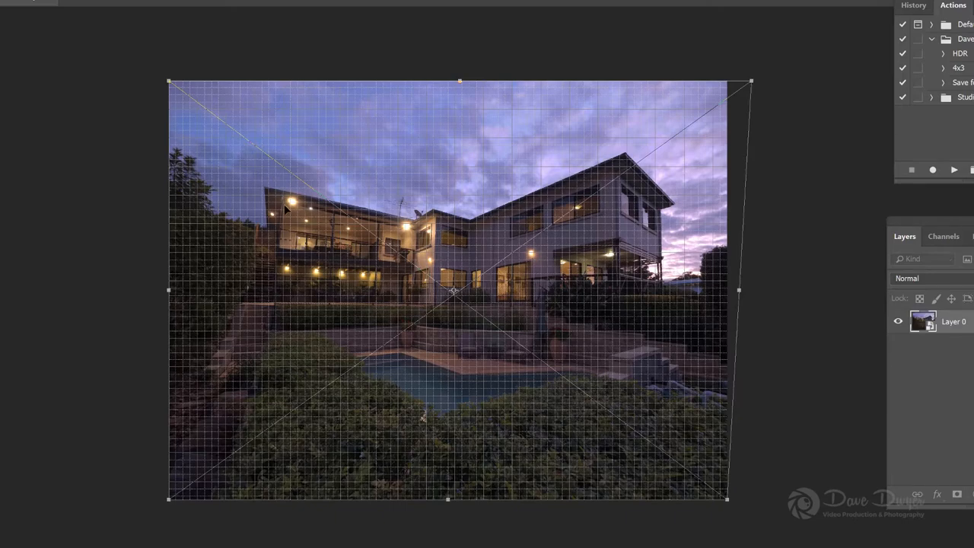
mouse_move(167, 114)
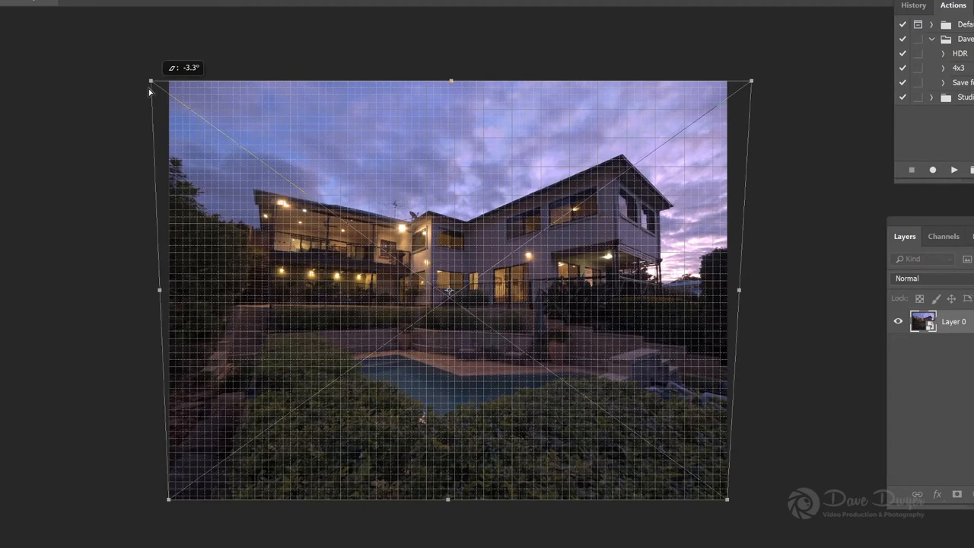
left_click_drag(149, 91, 135, 97)
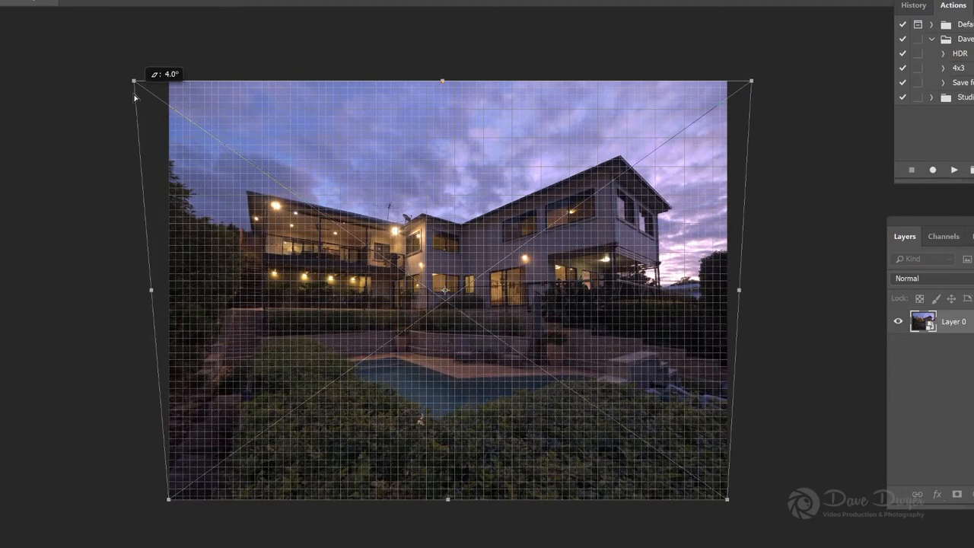
left_click_drag(135, 97, 131, 99)
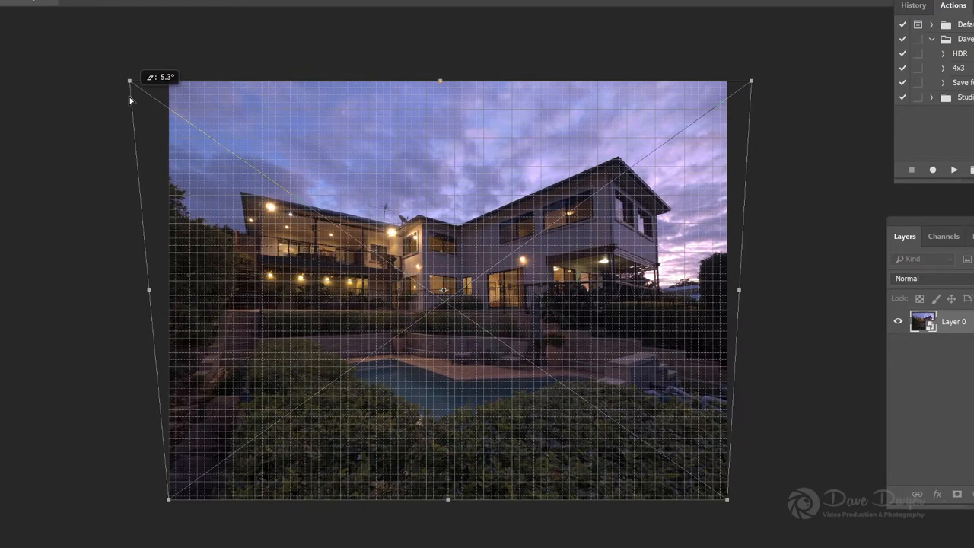
left_click_drag(131, 99, 133, 95)
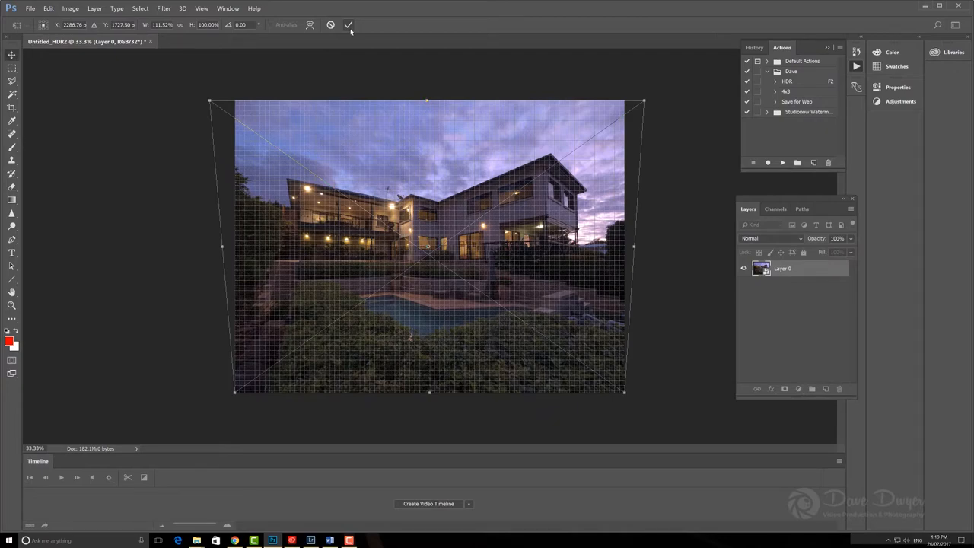
Commit the skew and rasterize Layer 0 into plain pixels.
left_click(349, 25)
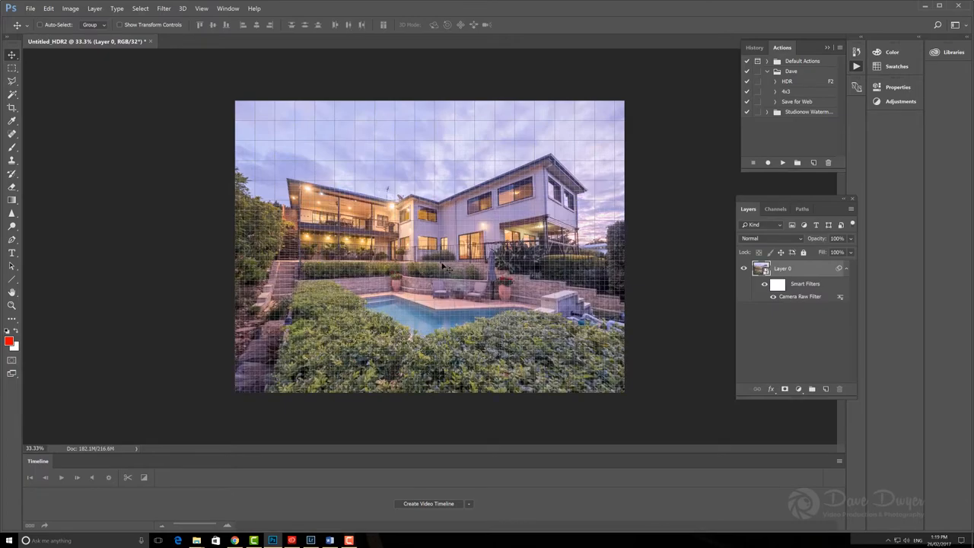
mouse_move(485, 323)
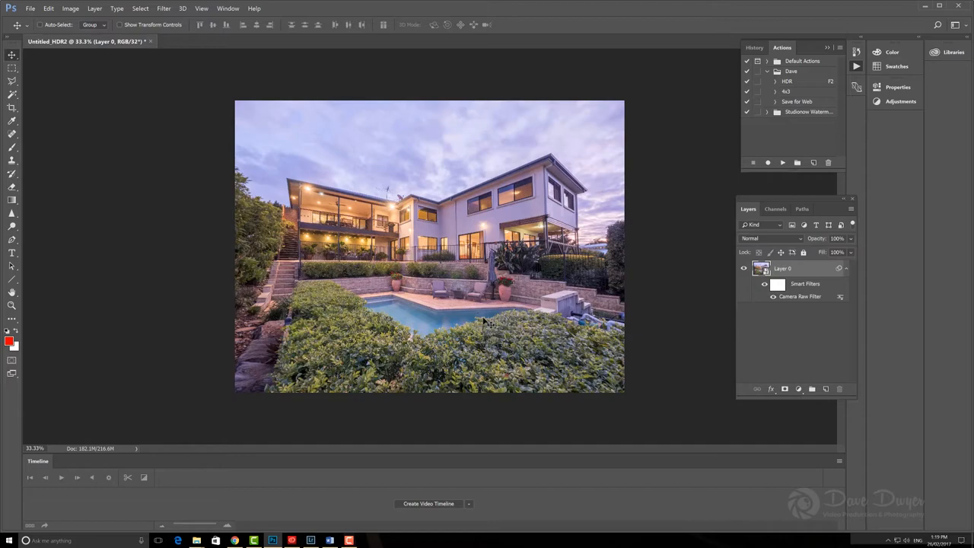
mouse_move(430, 258)
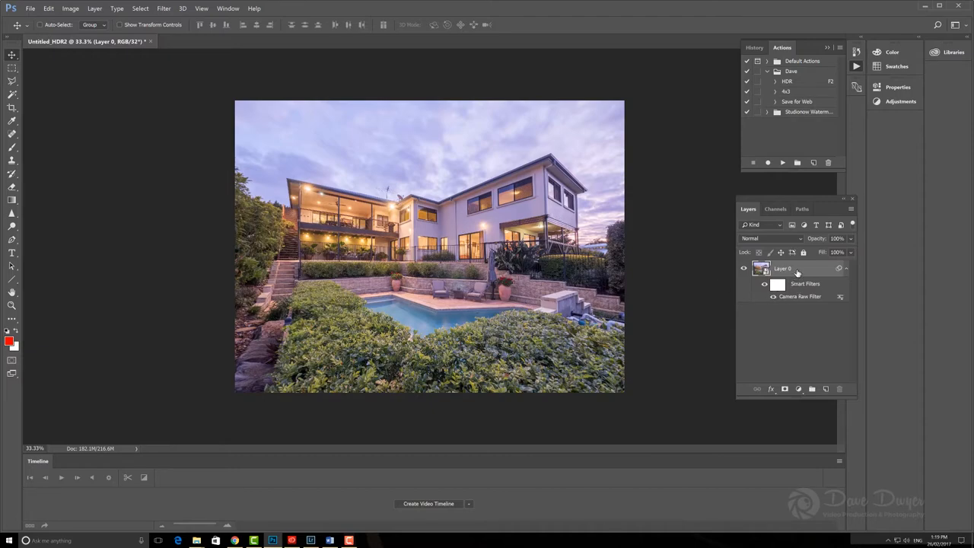
right_click(782, 268)
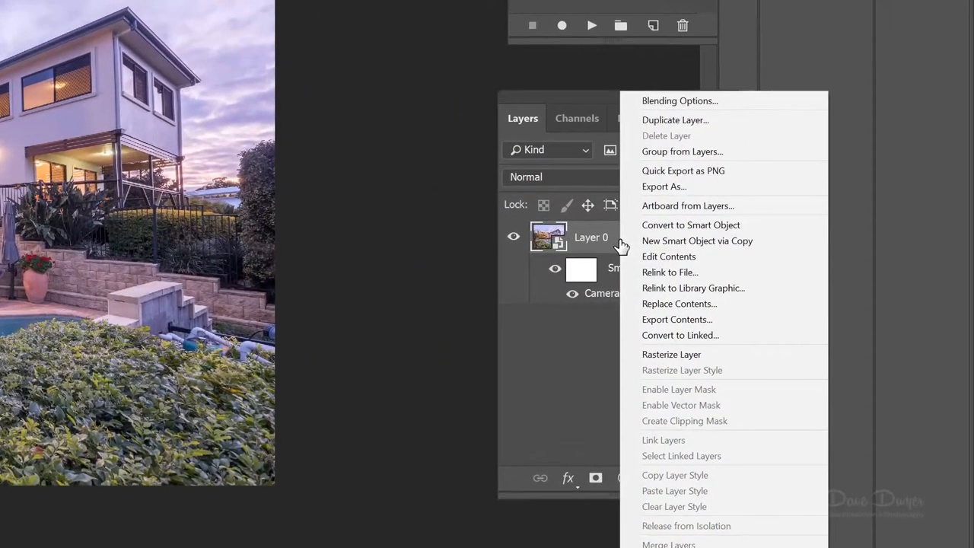
mouse_move(676, 354)
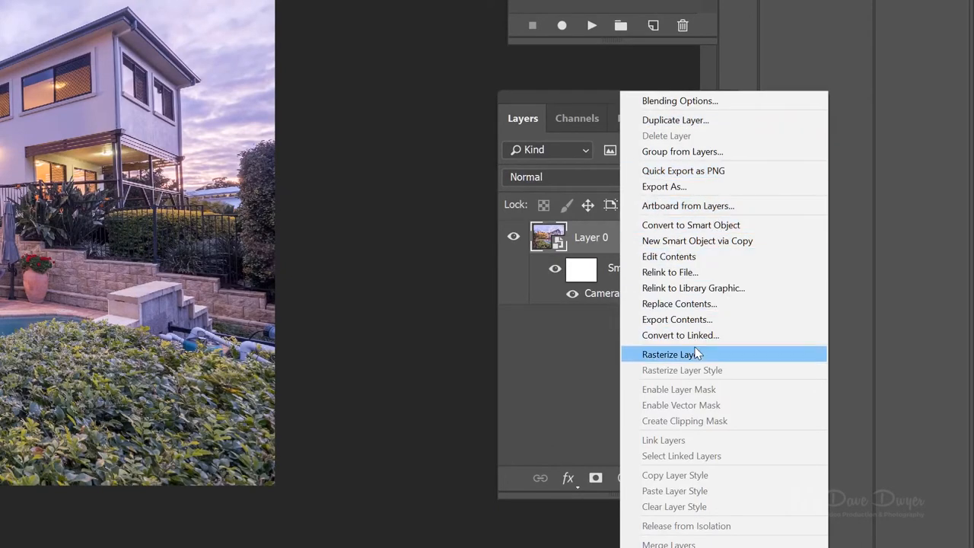
left_click(671, 354)
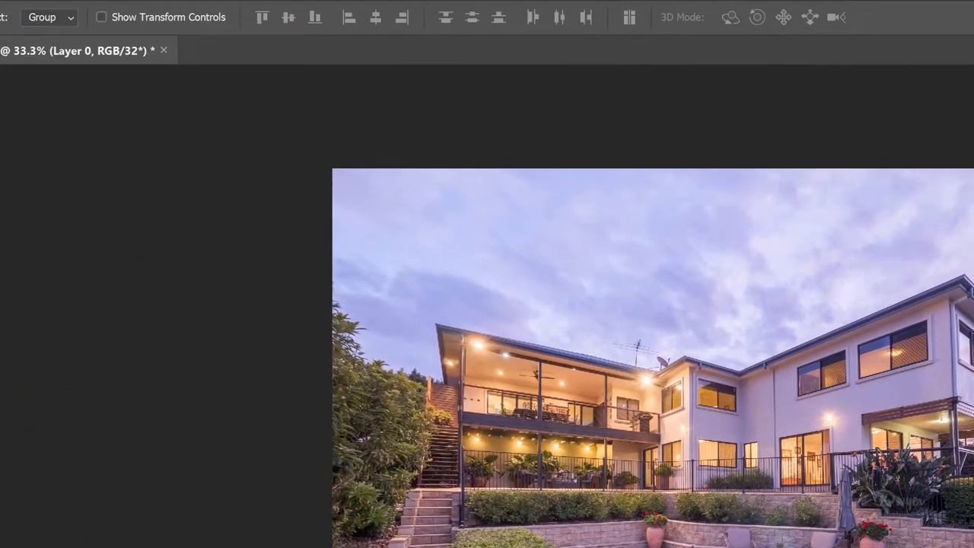
Convert the image to 16 Bits/Channel, merging layers.
left_click(106, 17)
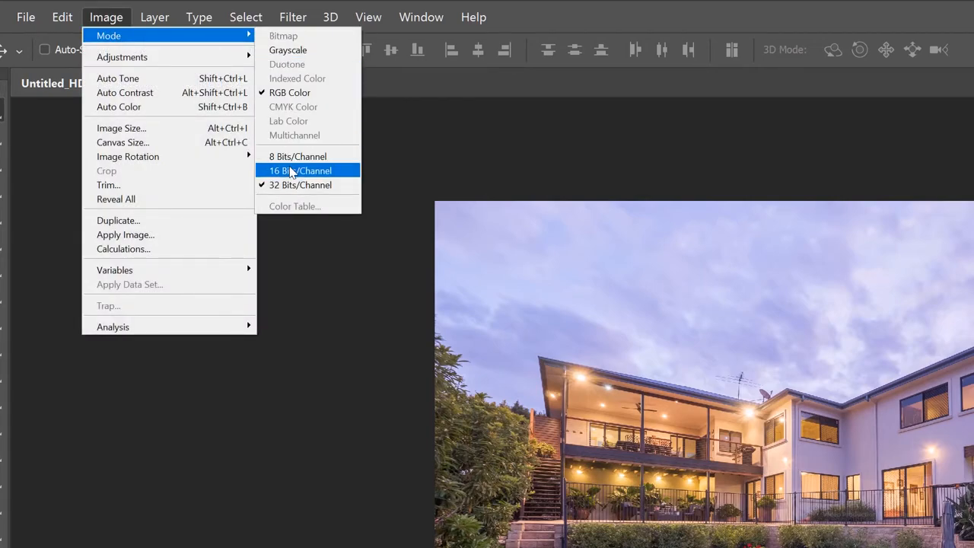
left_click(300, 169)
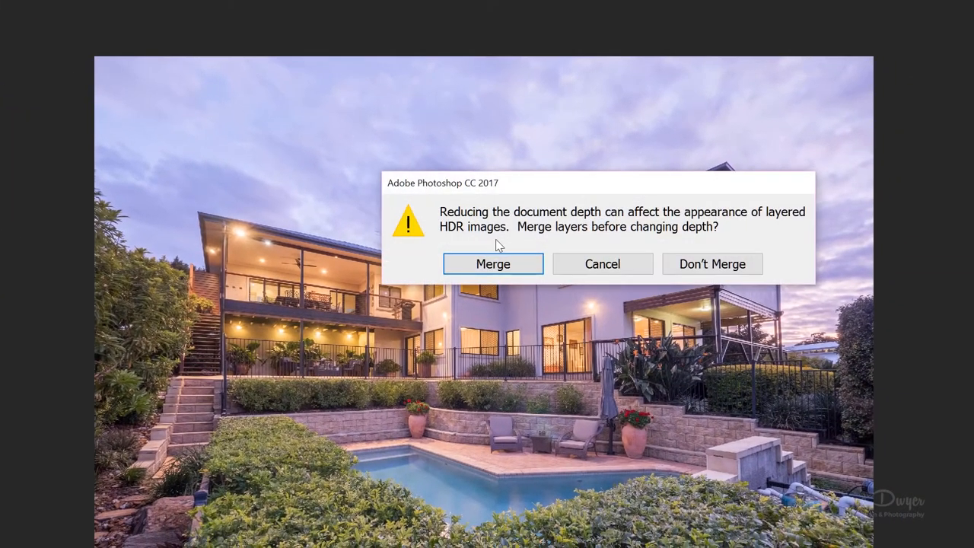
left_click(493, 263)
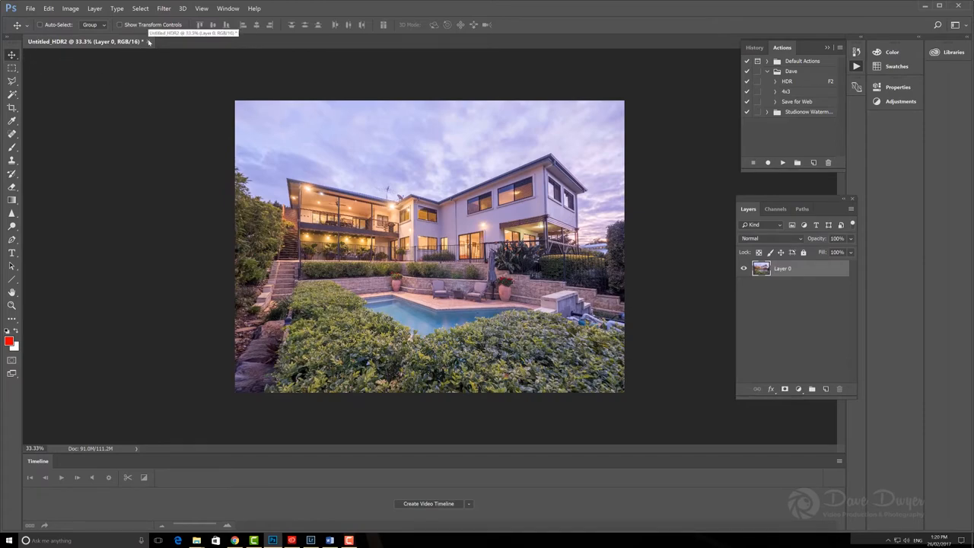
Return to Lightroom's Develop view with the edited HDR house image.
left_click(147, 41)
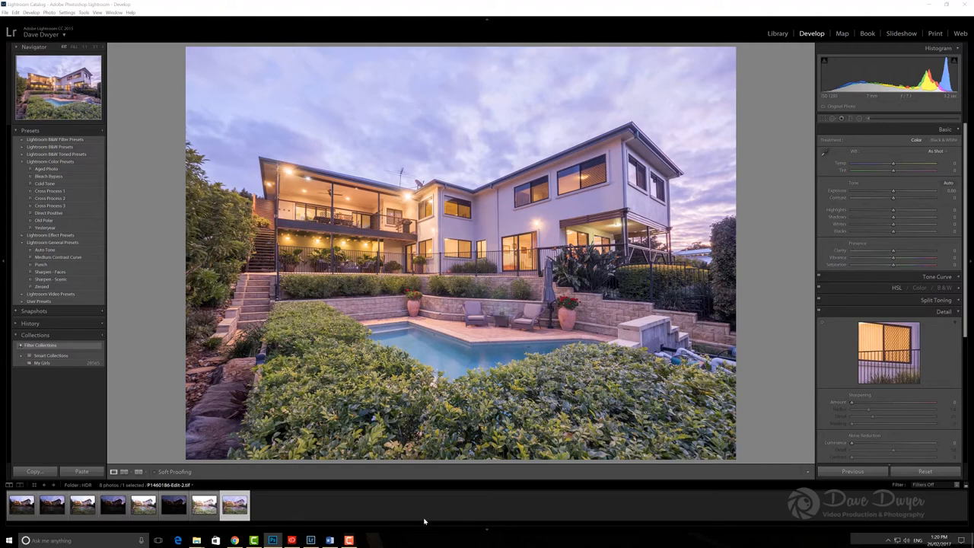
mouse_move(480, 472)
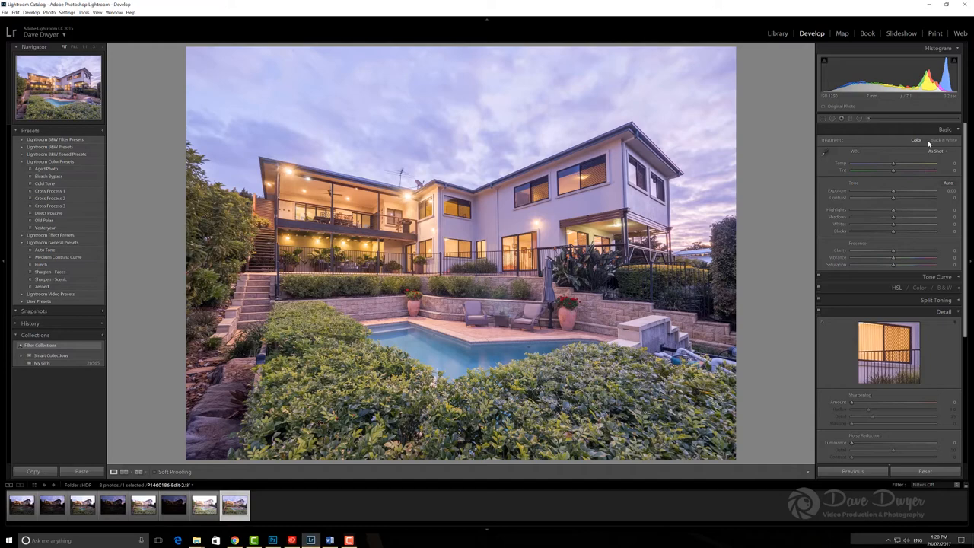
Set white balance to Auto, giving Temp +12 and Tint -25.
left_click(934, 151)
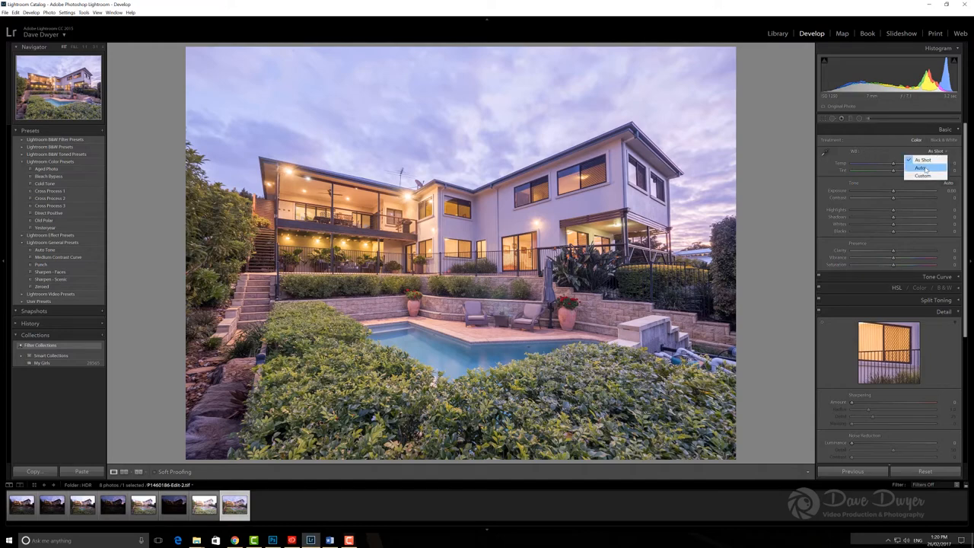
left_click(922, 167)
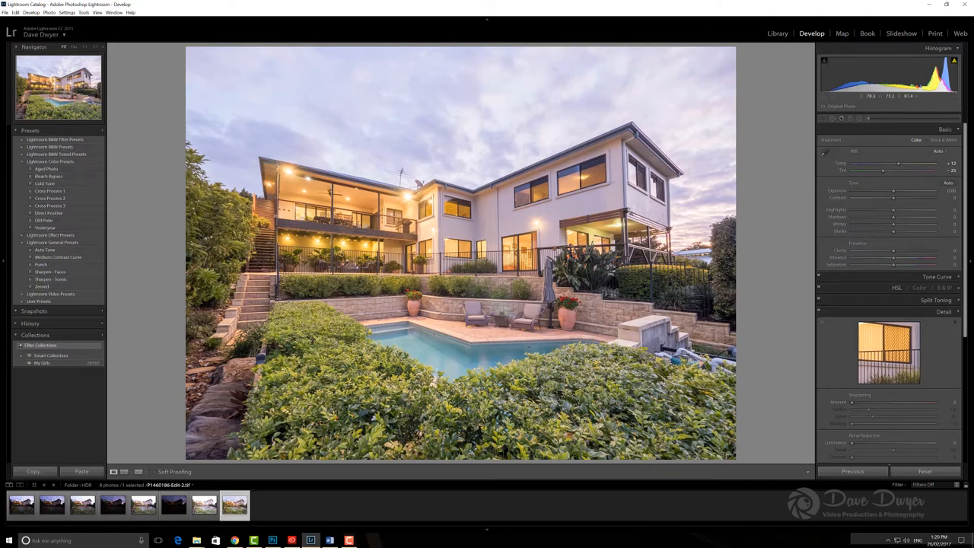
mouse_move(736, 295)
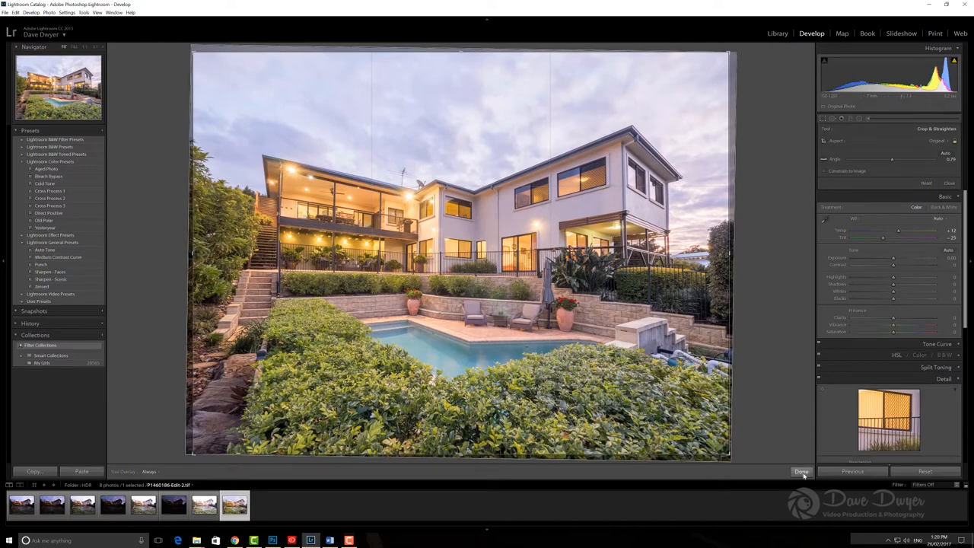
Confirm the small straightening crop on the house photo, then adjust contrast and sharpening.
left_click(802, 471)
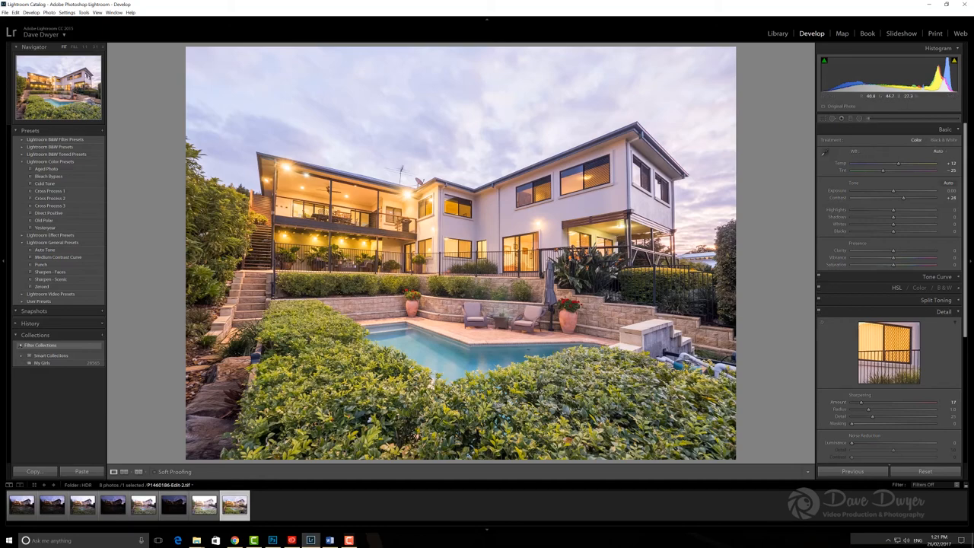
key("3")
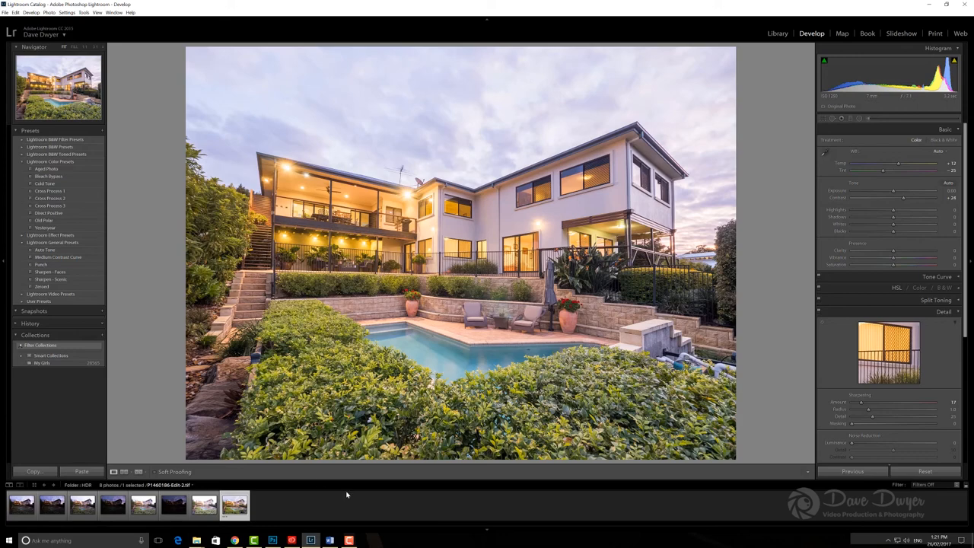
mouse_move(538, 465)
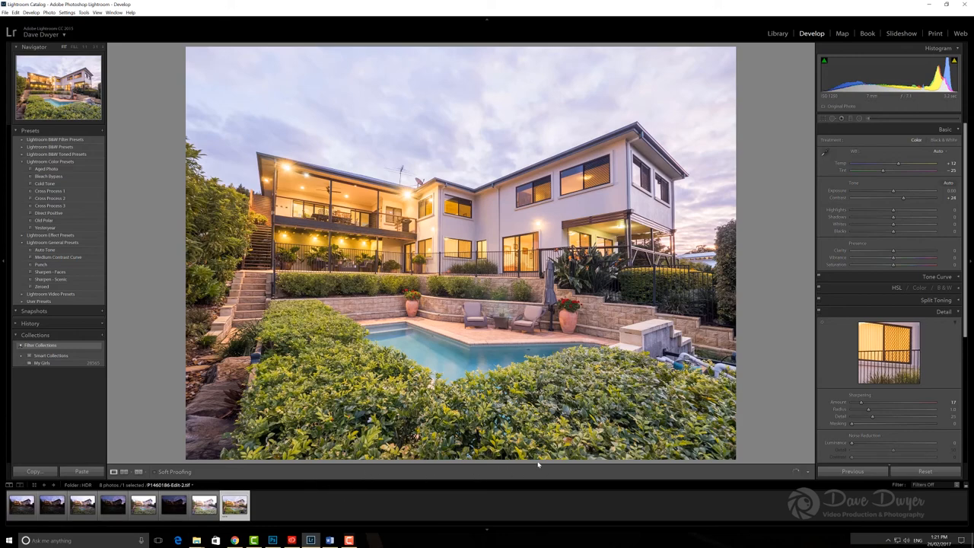